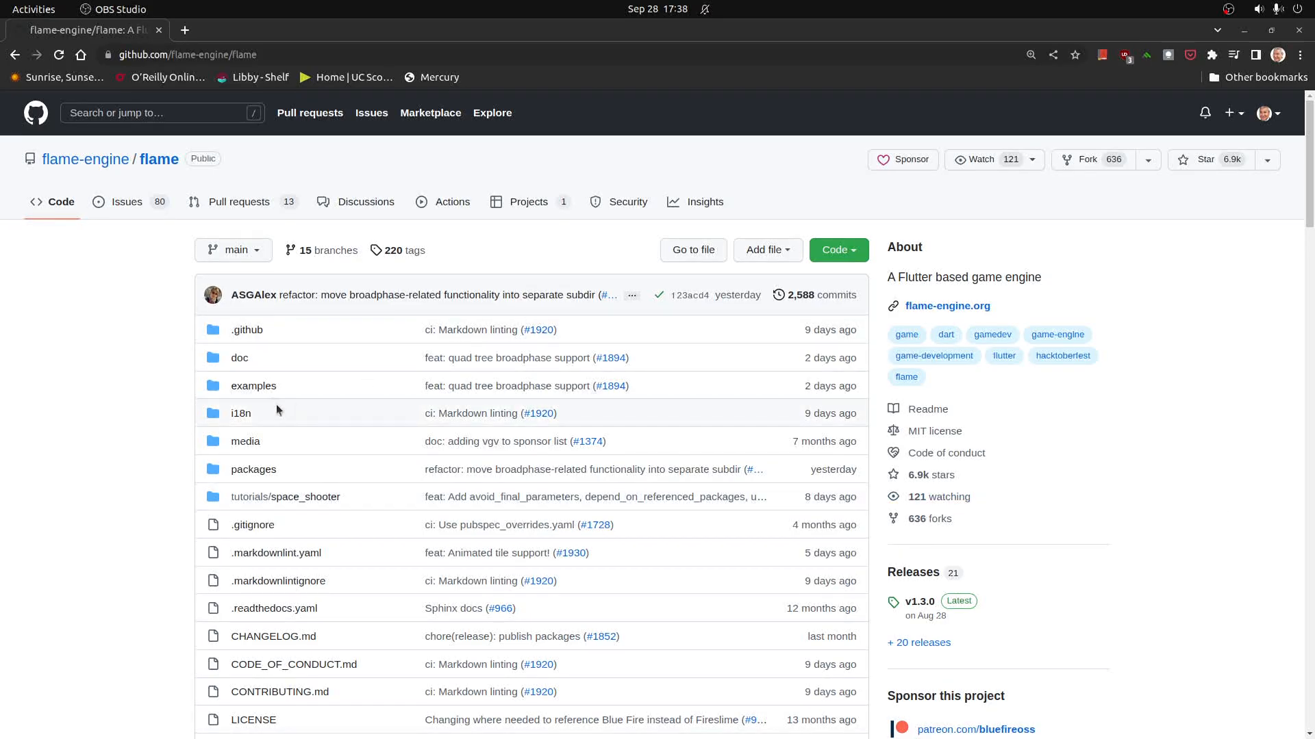
mouse_move(245, 441)
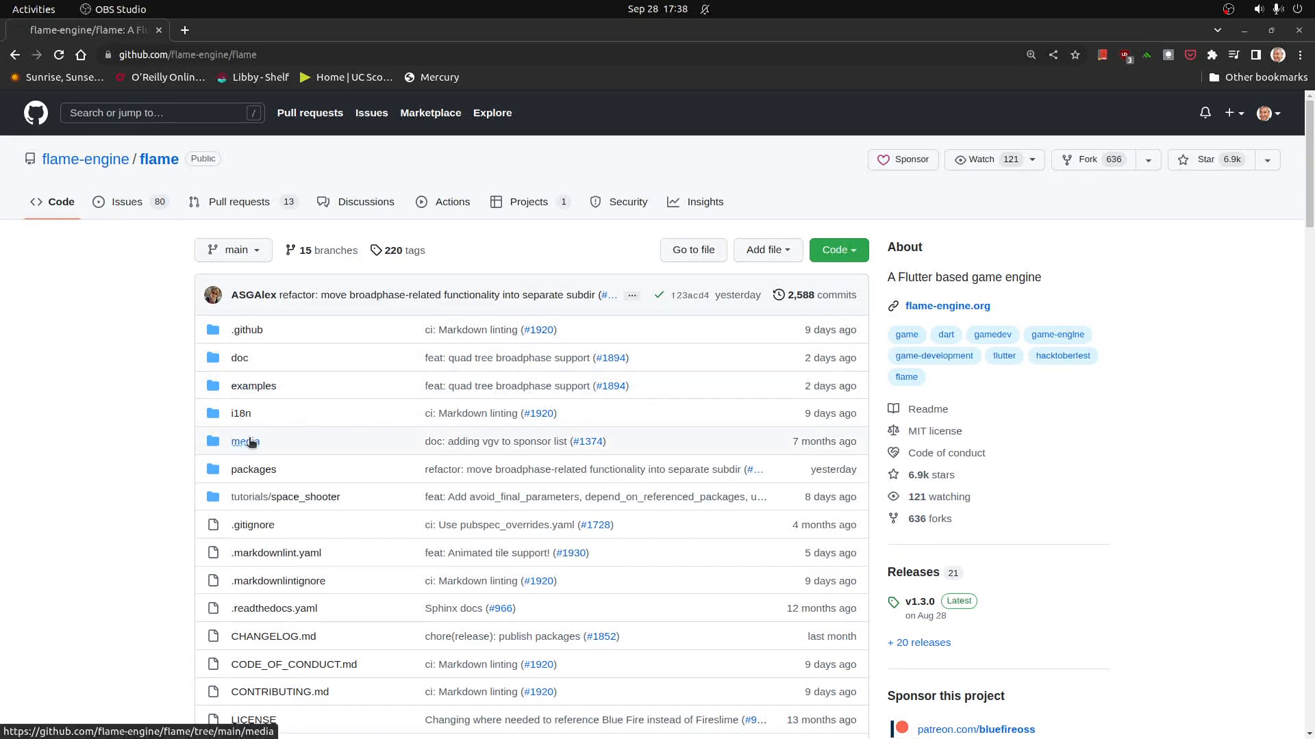
mouse_move(253, 386)
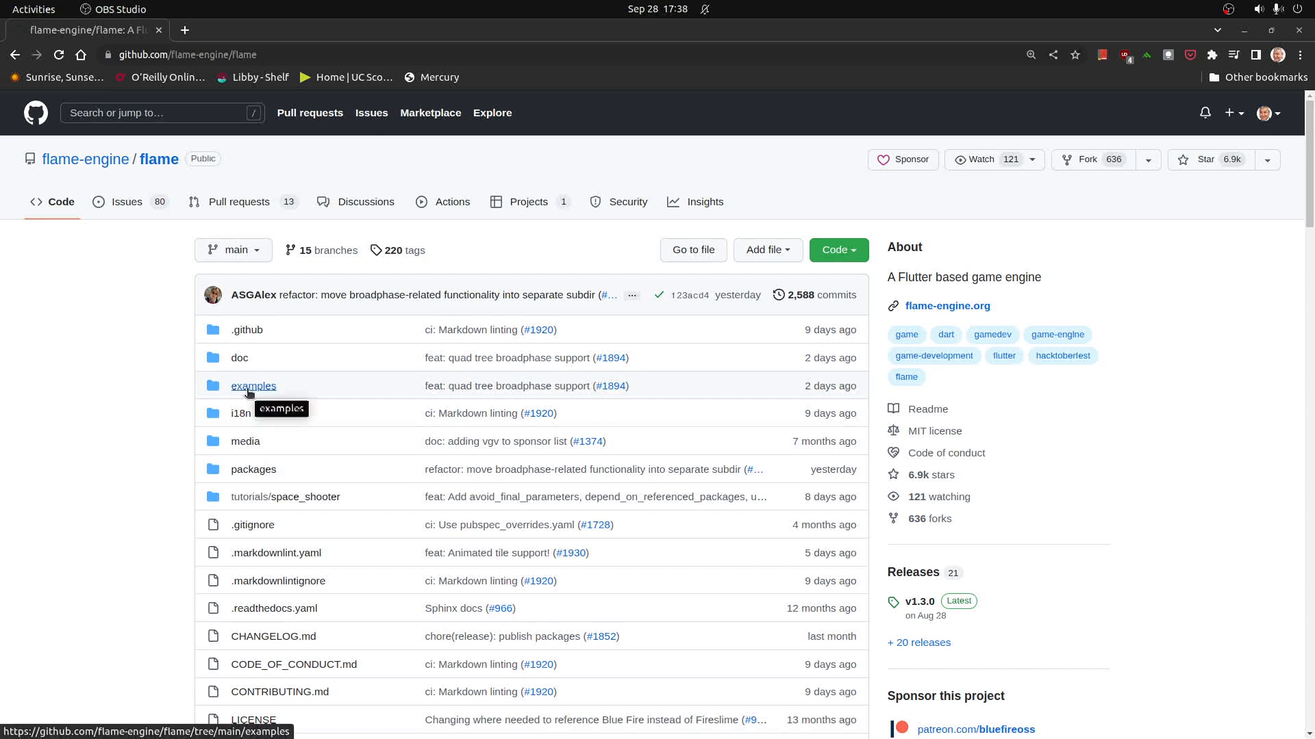
Step: Navigate examples/lib/stories/input and view joystick_example.dart in the flame repository
left_click(253, 386)
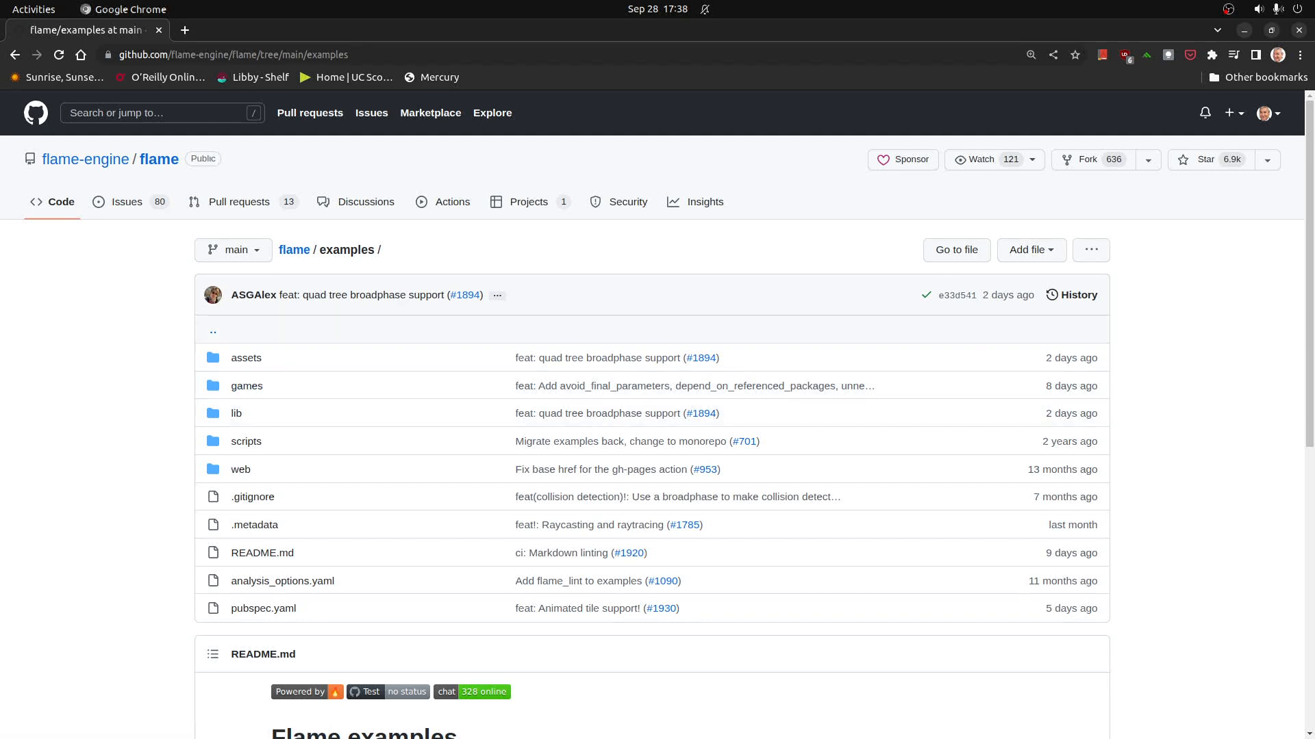
mouse_move(235, 414)
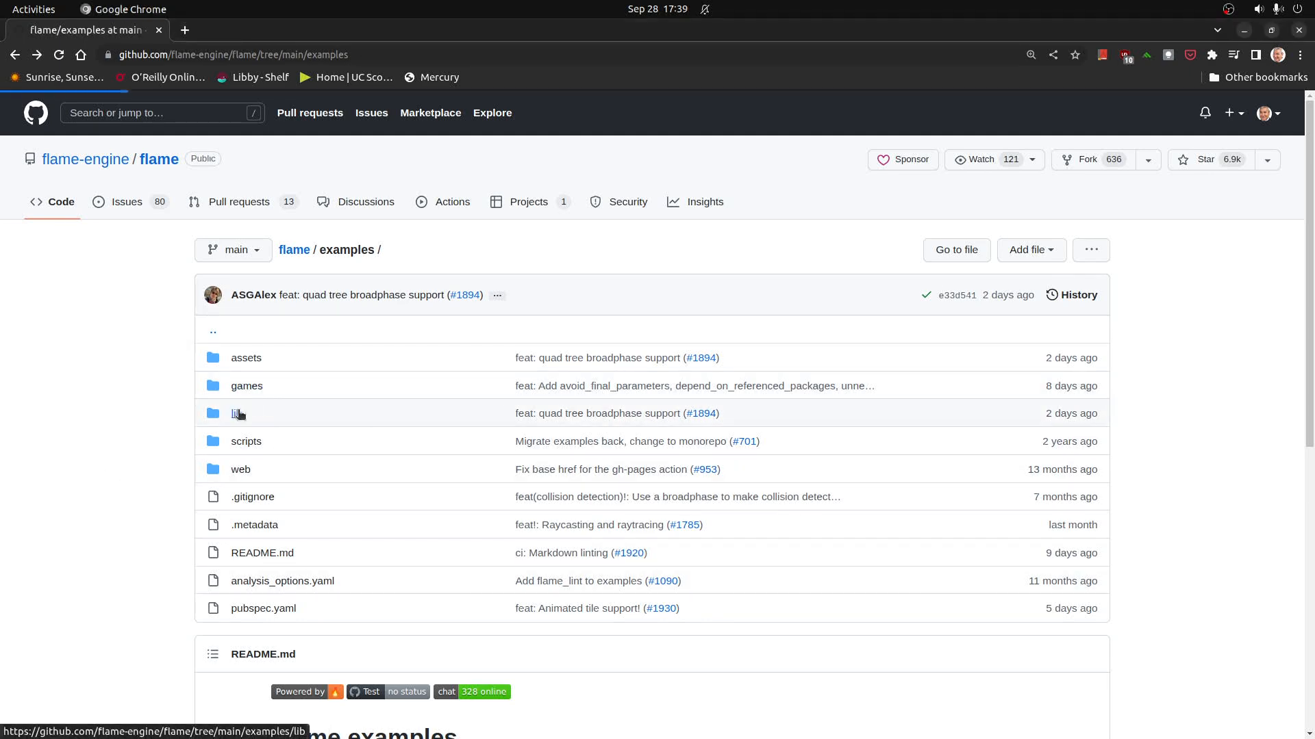
left_click(238, 414)
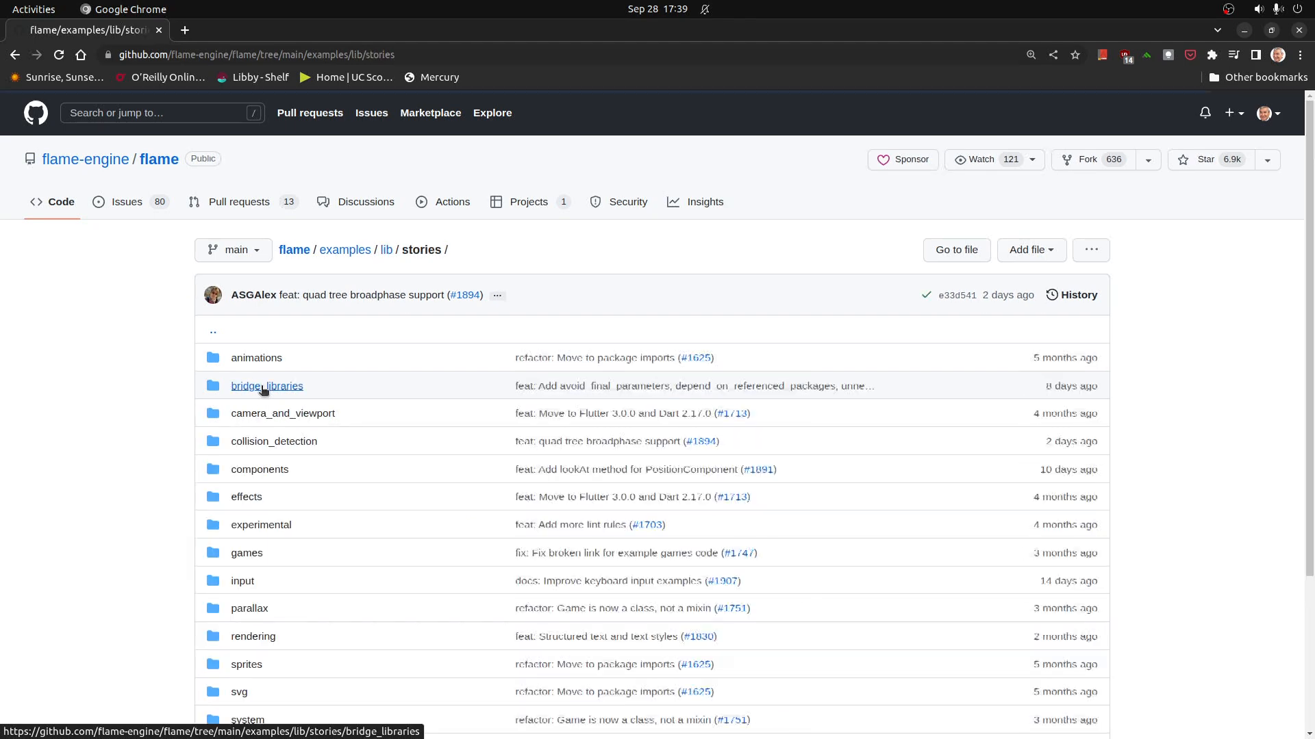
scroll("down", 3)
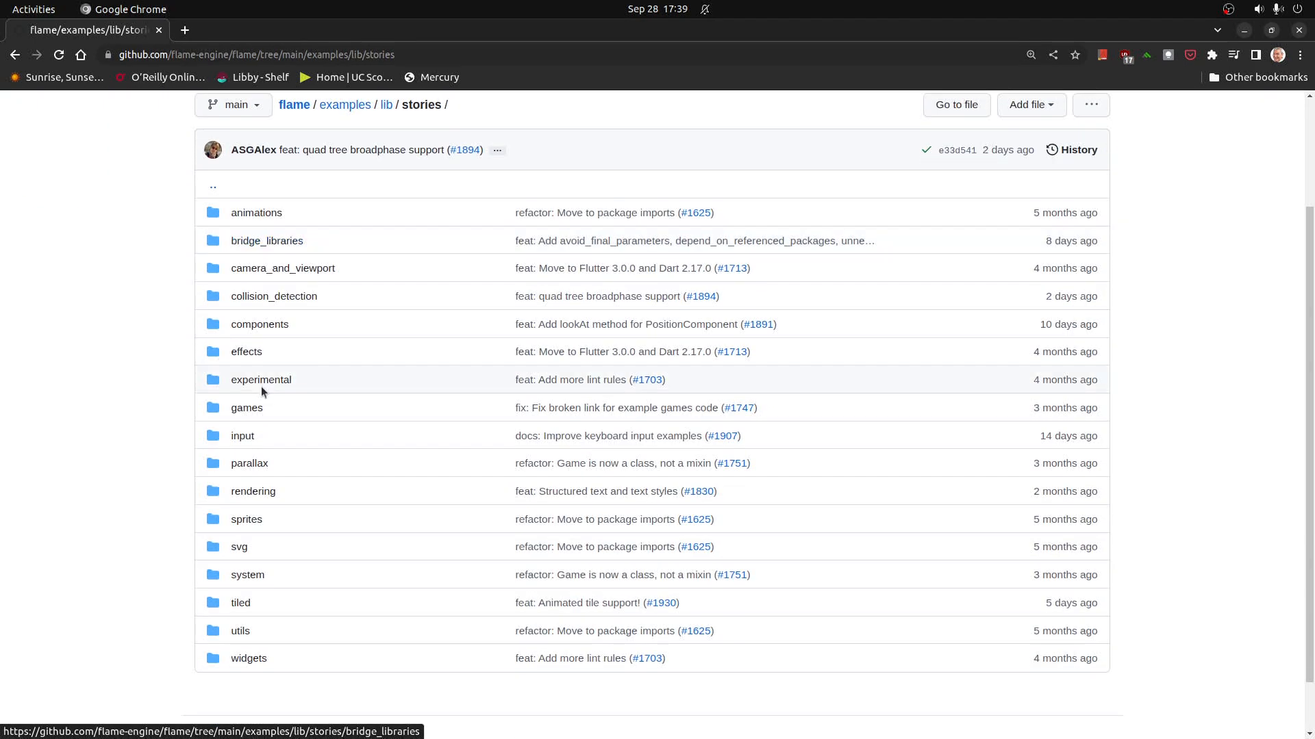
mouse_move(244, 441)
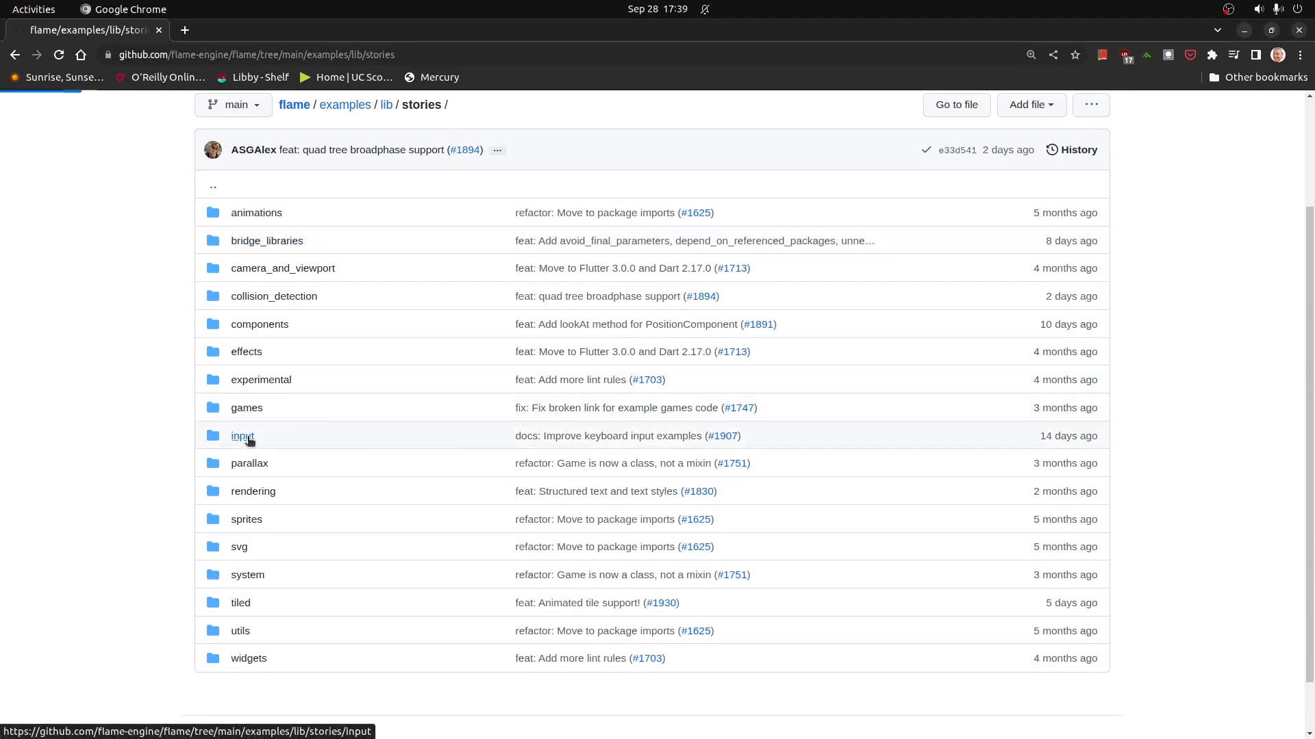
left_click(242, 437)
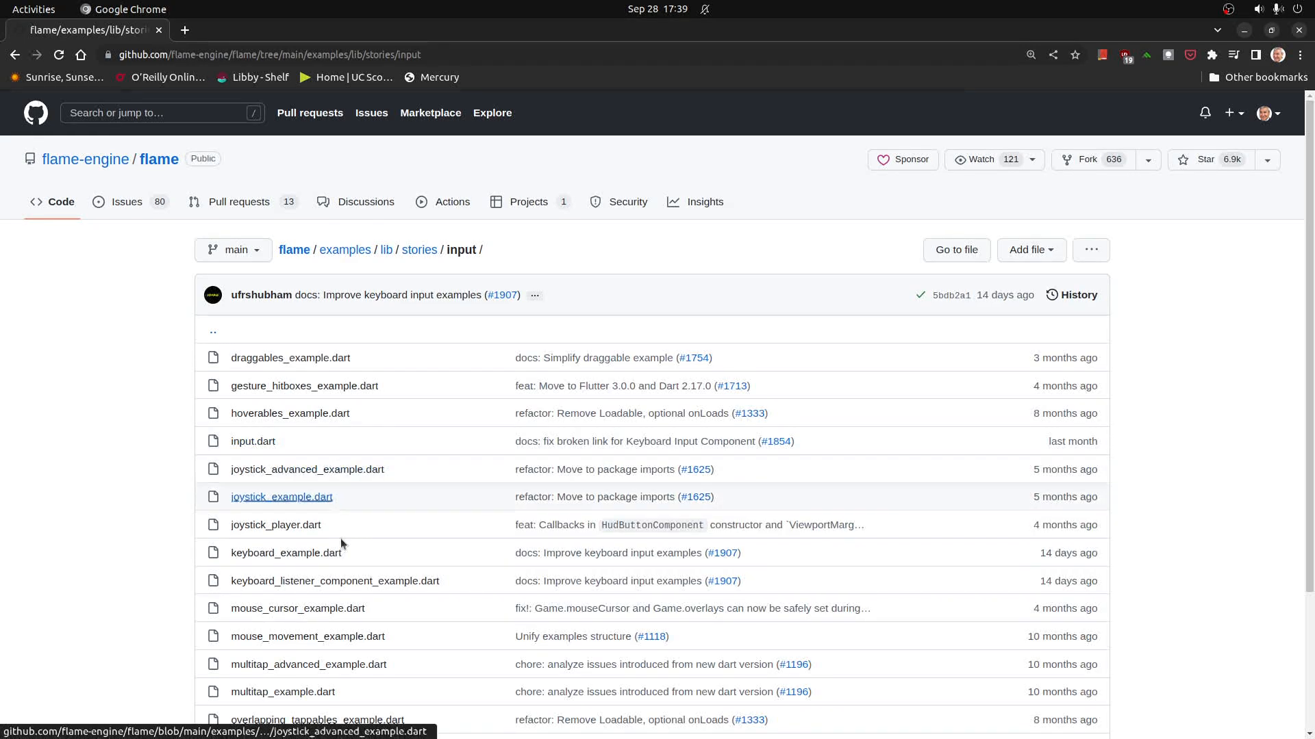
mouse_move(301, 504)
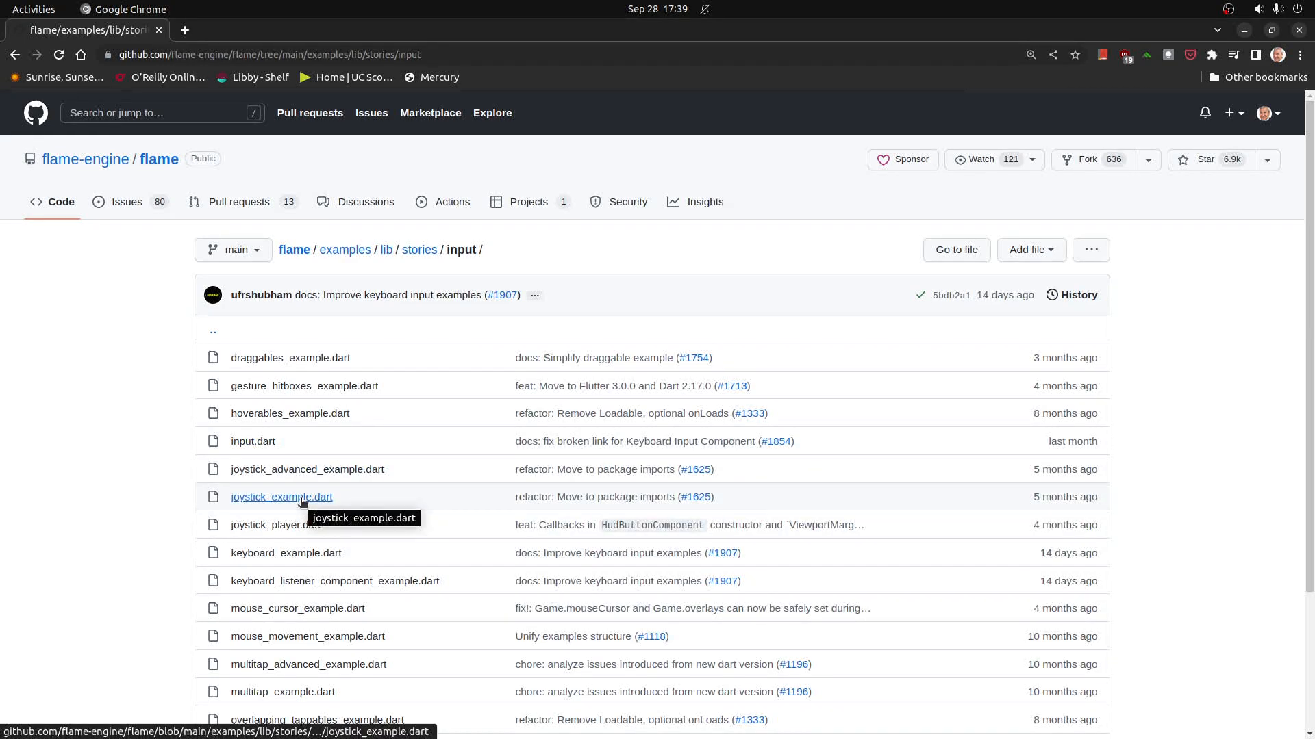
left_click(282, 497)
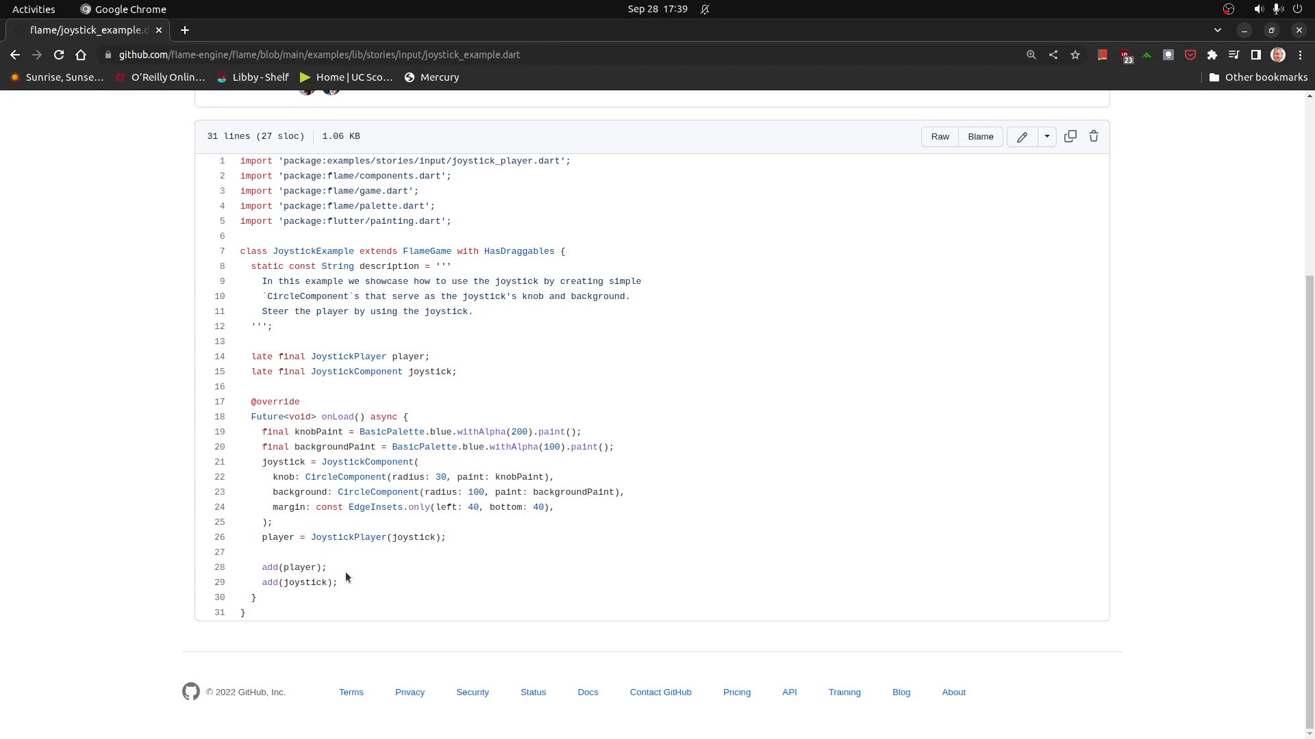
Step: Select and copy the knobPaint through player lines from the example's onLoad
left_click_drag(252, 462, 447, 537)
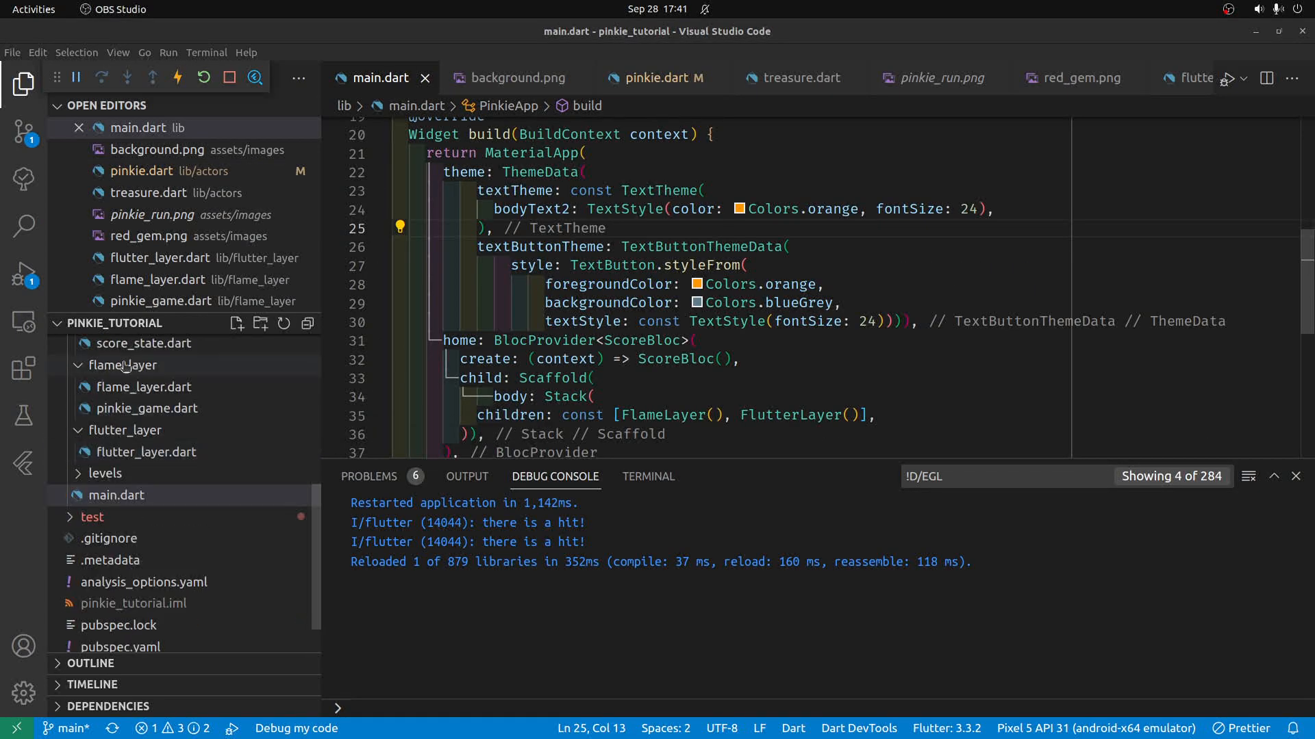
Step: Reveal pinkie_game.dart under flame_layer in the Explorer and bring it into the editor
left_click(122, 366)
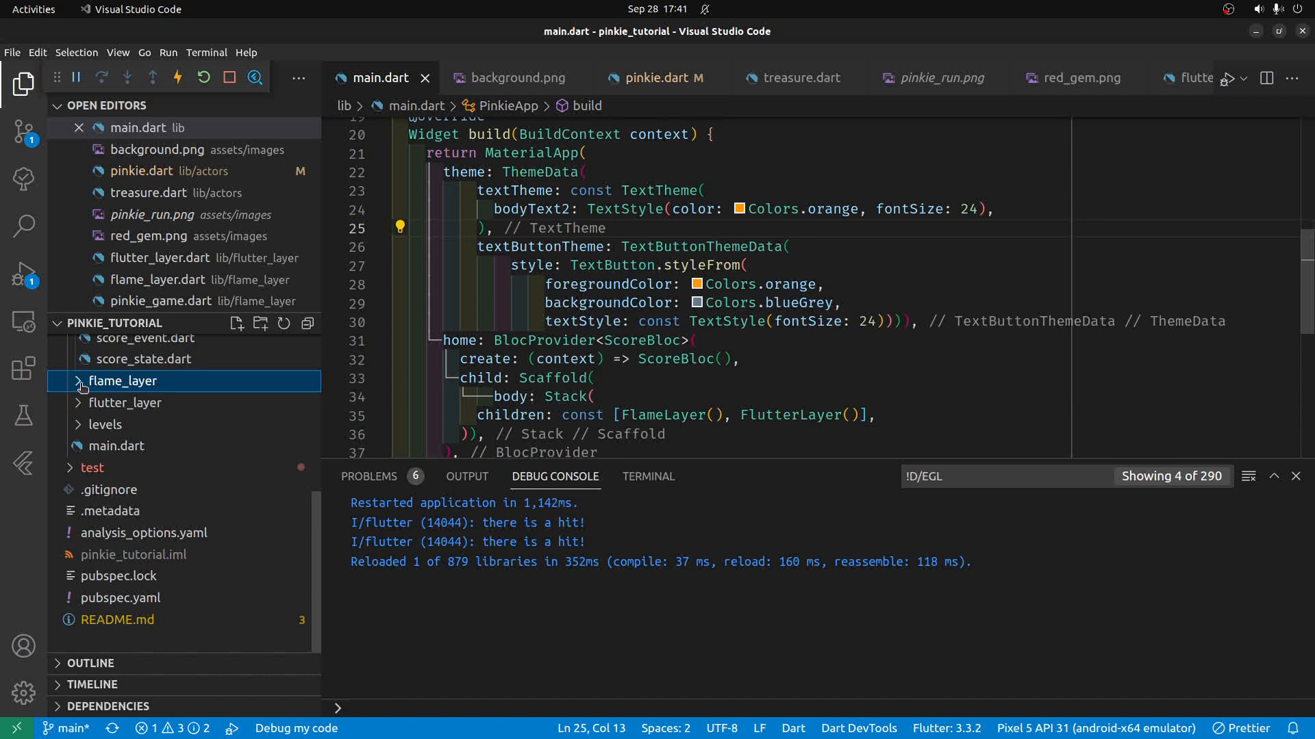
left_click(123, 381)
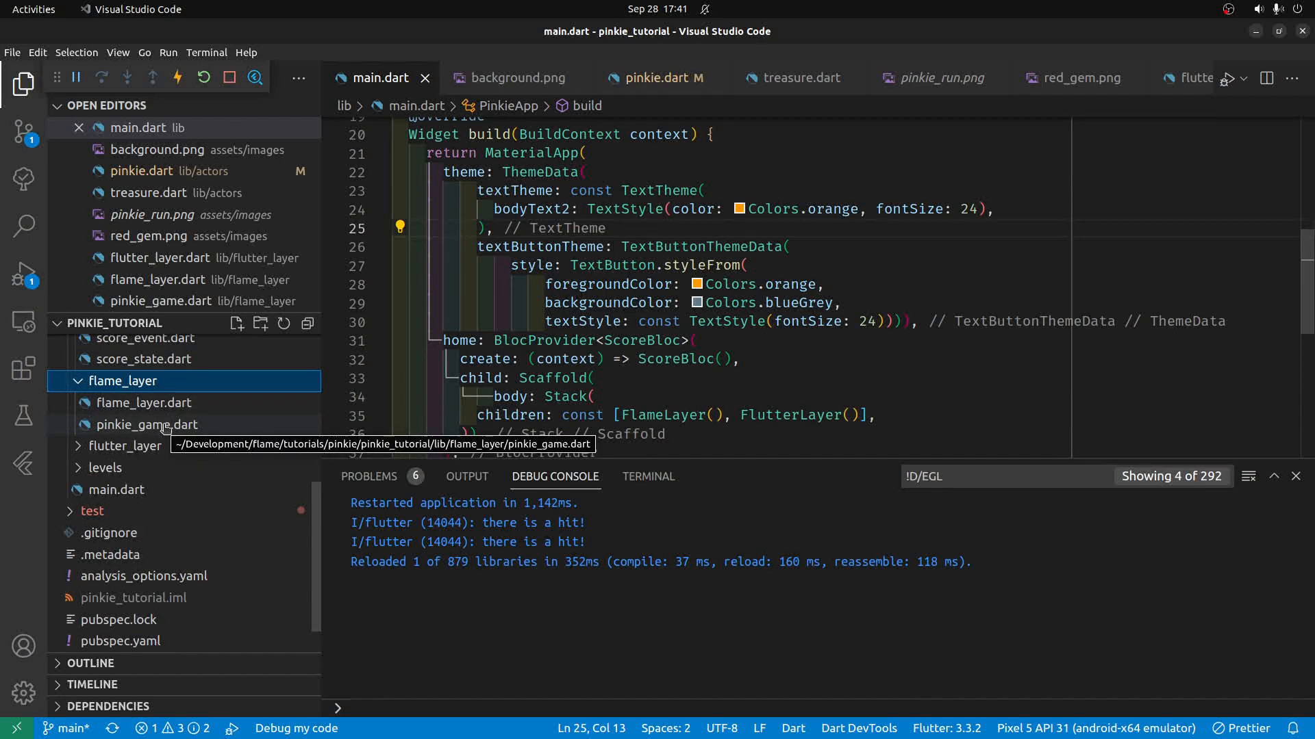
left_click(148, 425)
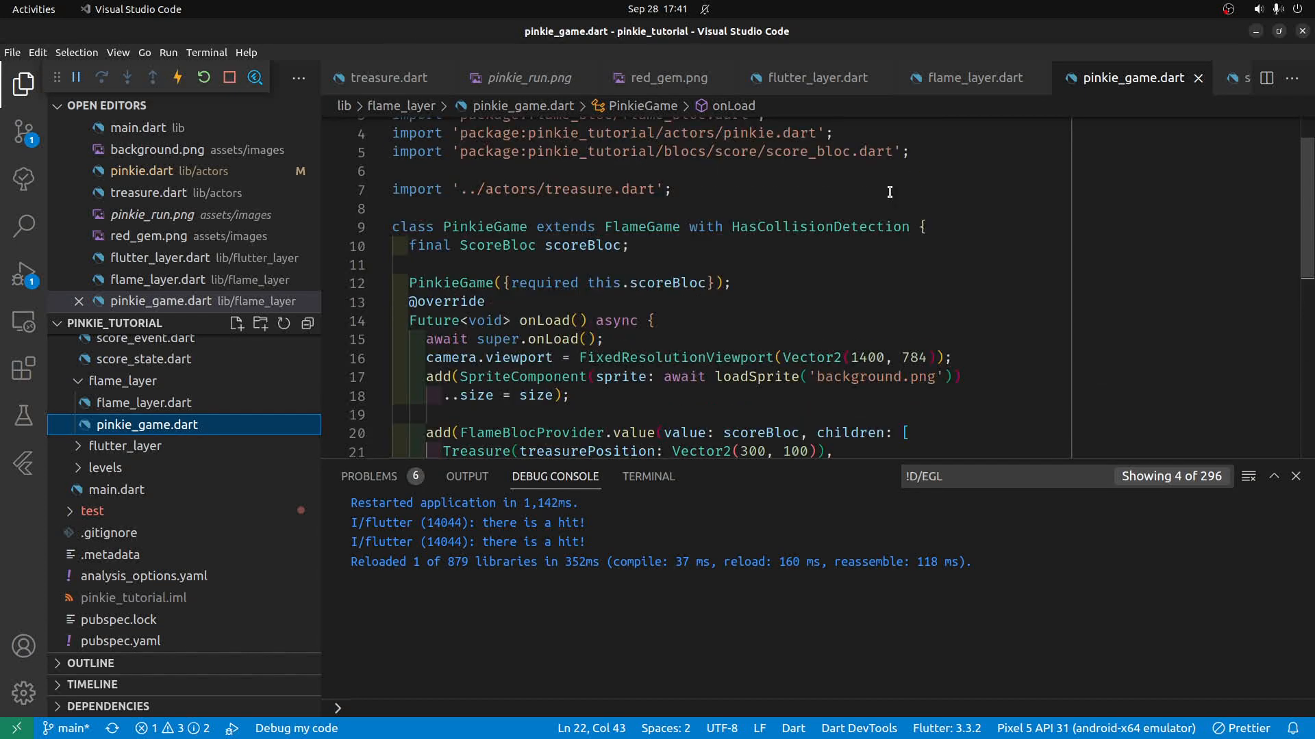
Step: Paste the joystick setup code below the FlameBlocProvider add and move to the constructor line
double_click(640, 228)
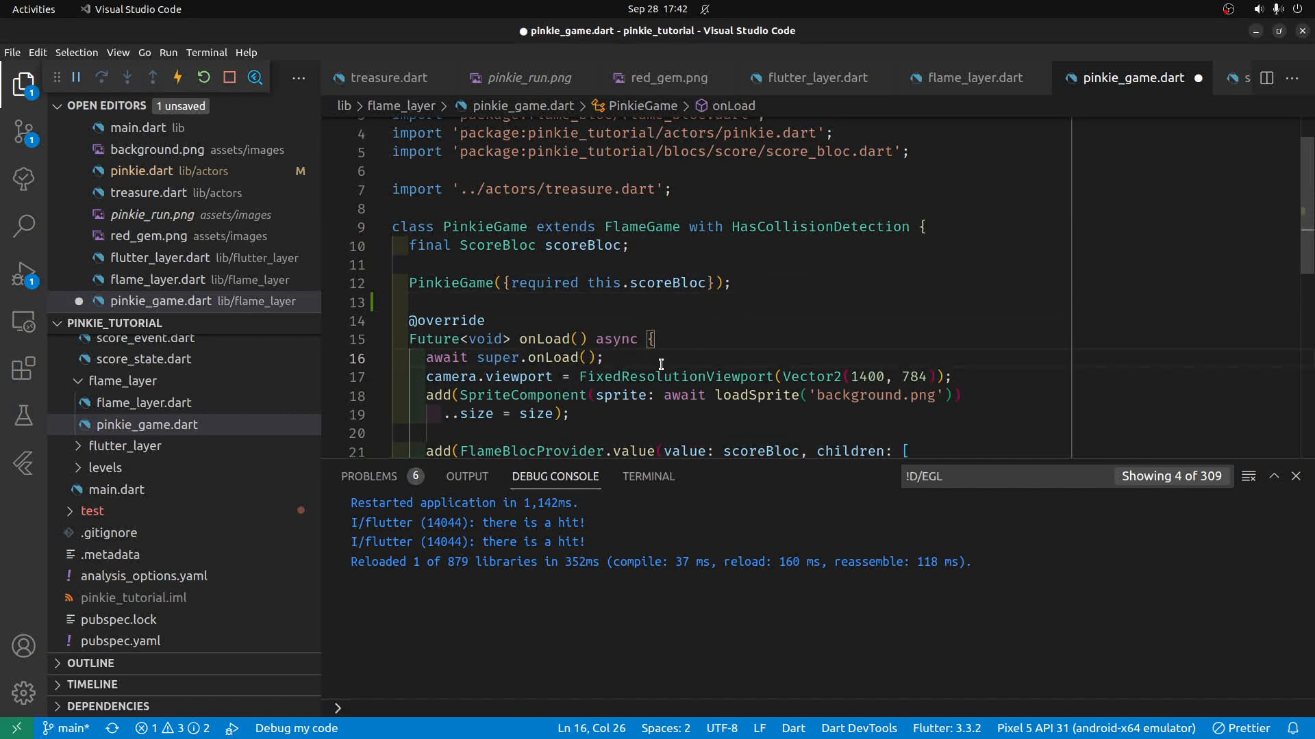
scroll("down", 3)
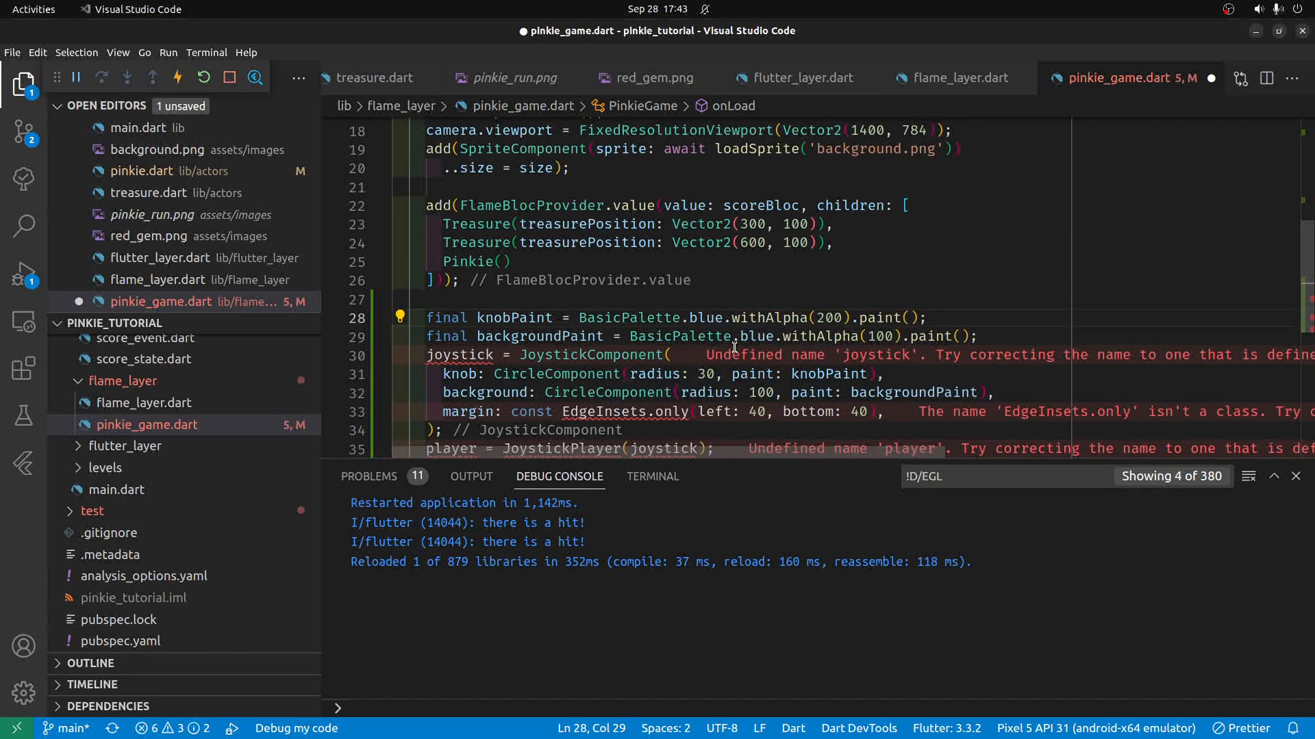
left_click(468, 355)
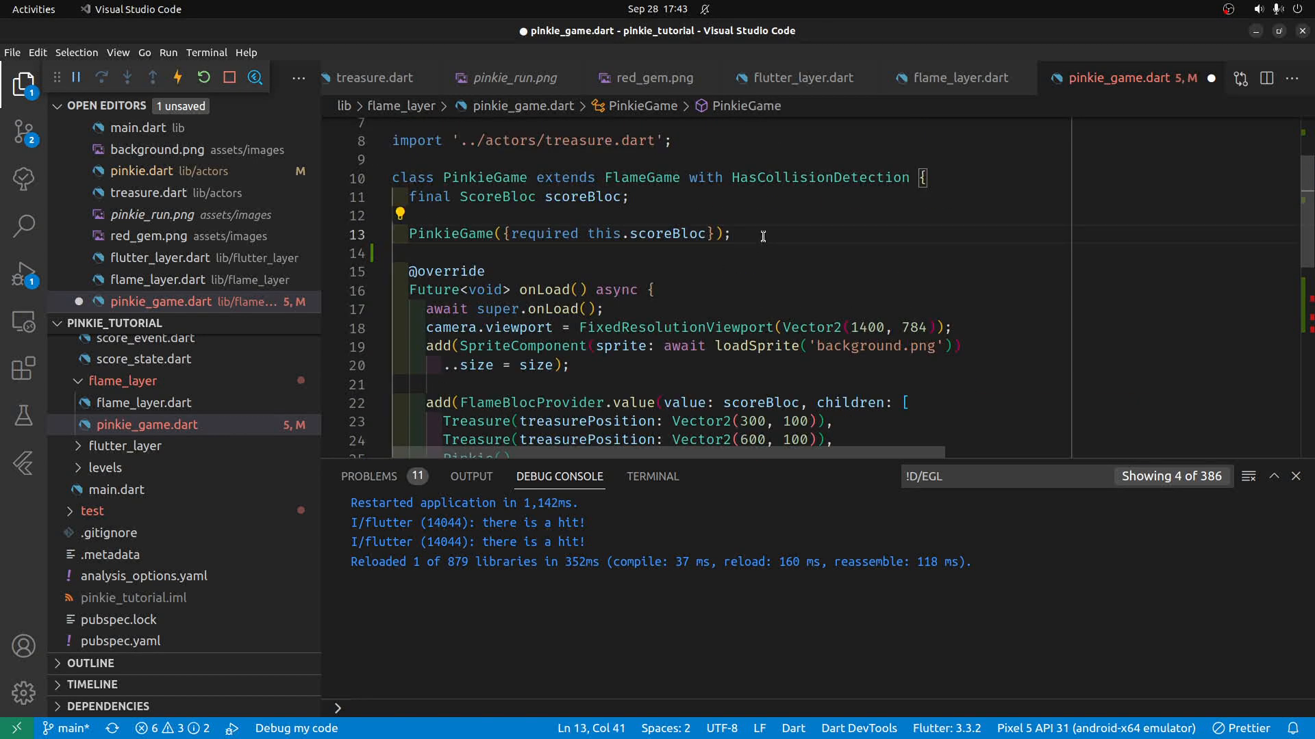
Step: Add a 'late JoystickComponent joystick;' field and quick-fix the EdgeInsets.only import error
type("late JoystickComponent joystick;")
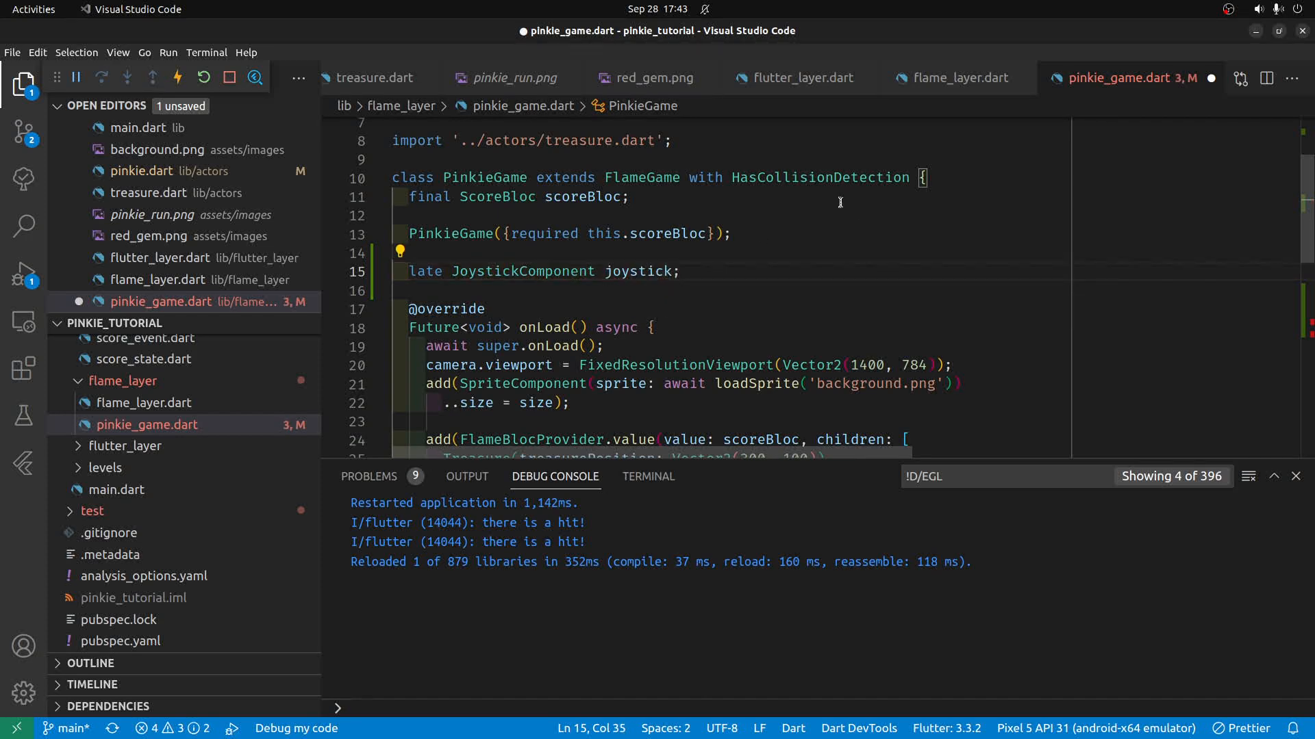
scroll("down", 3)
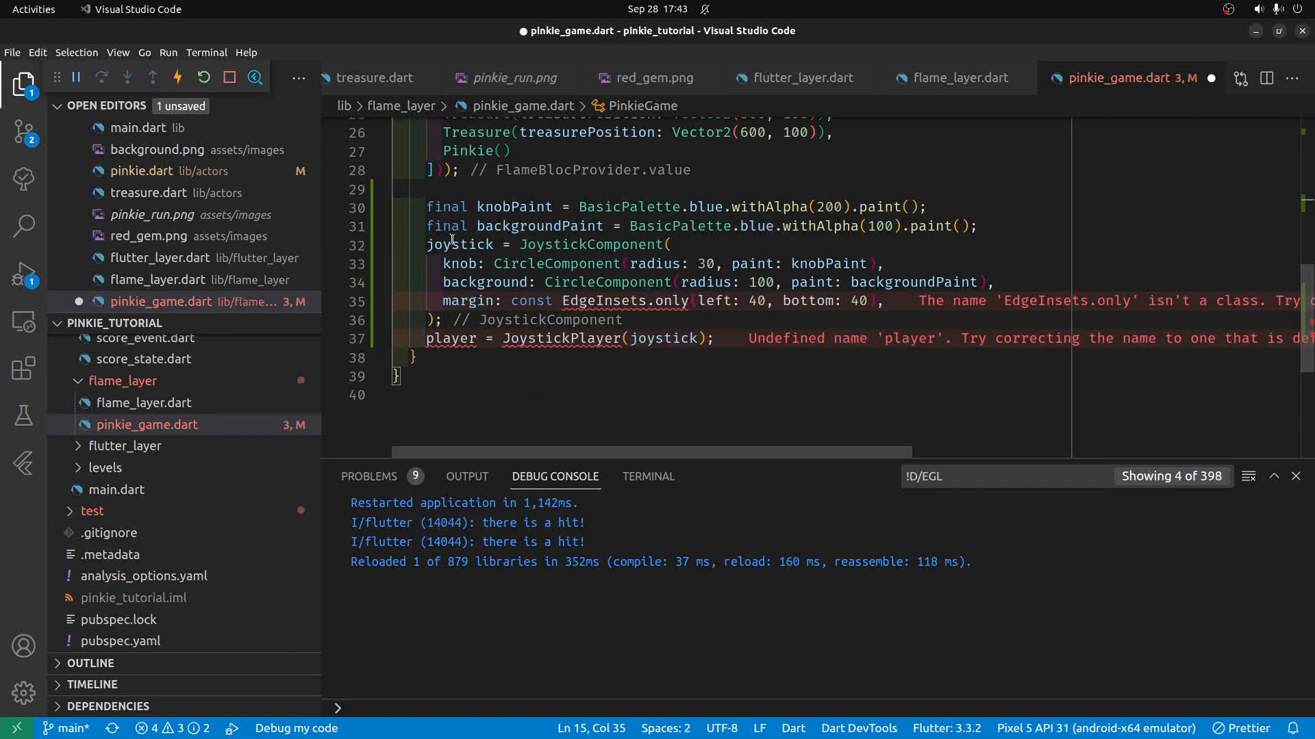
left_click(641, 300)
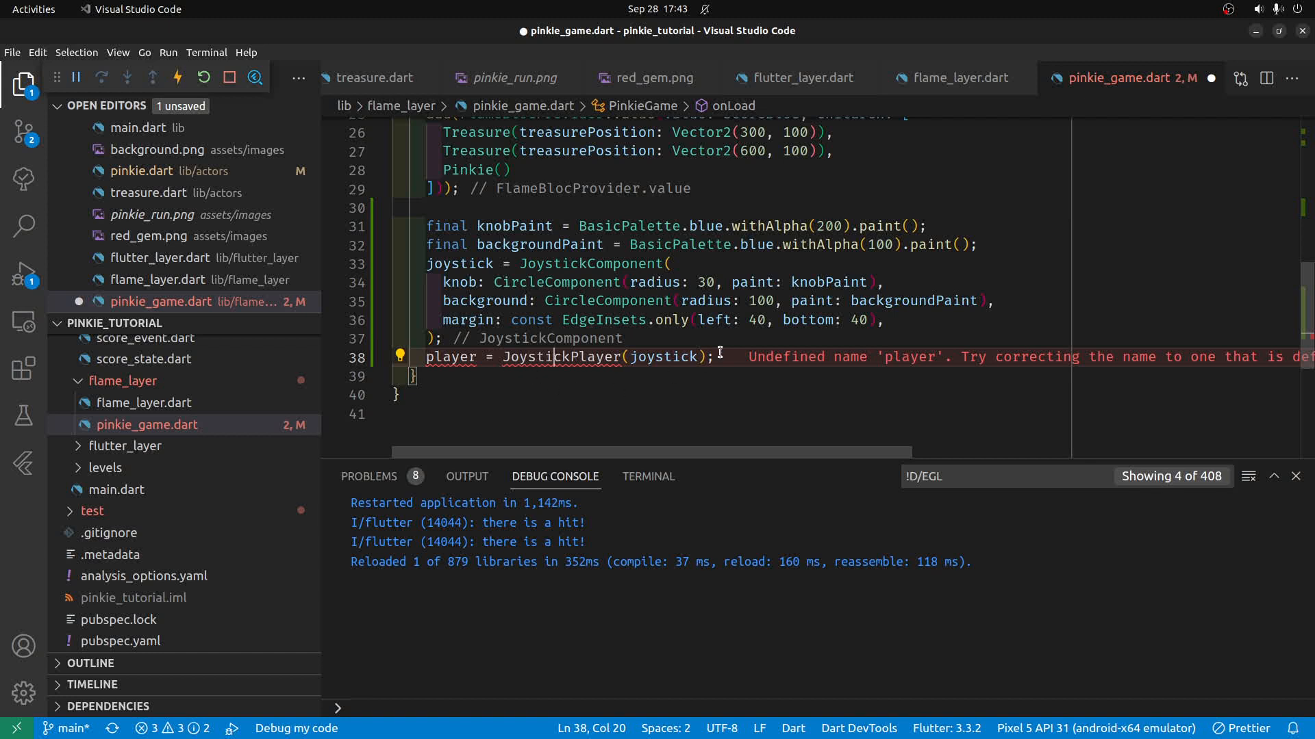
Step: Replace 'player = JoystickPlayer' with add(joystick) and save to hot reload
double_click(663, 356)
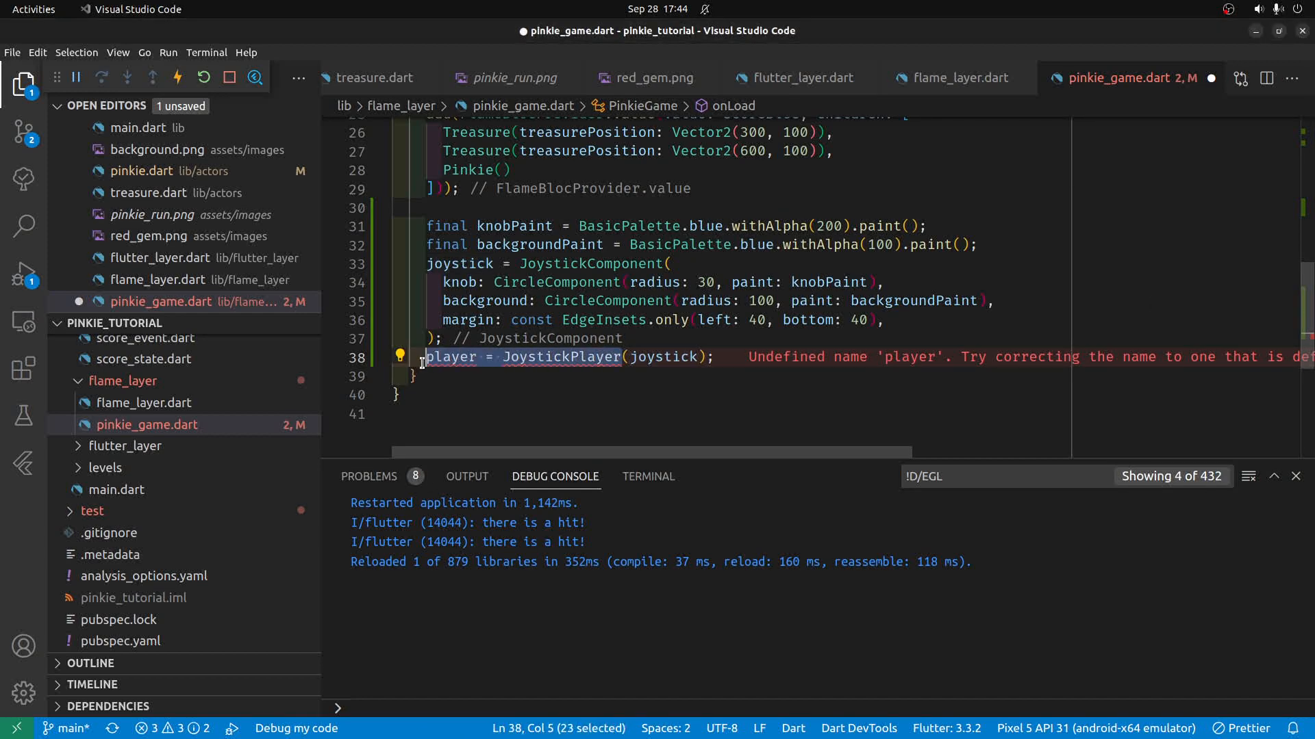
type("add(joystick")
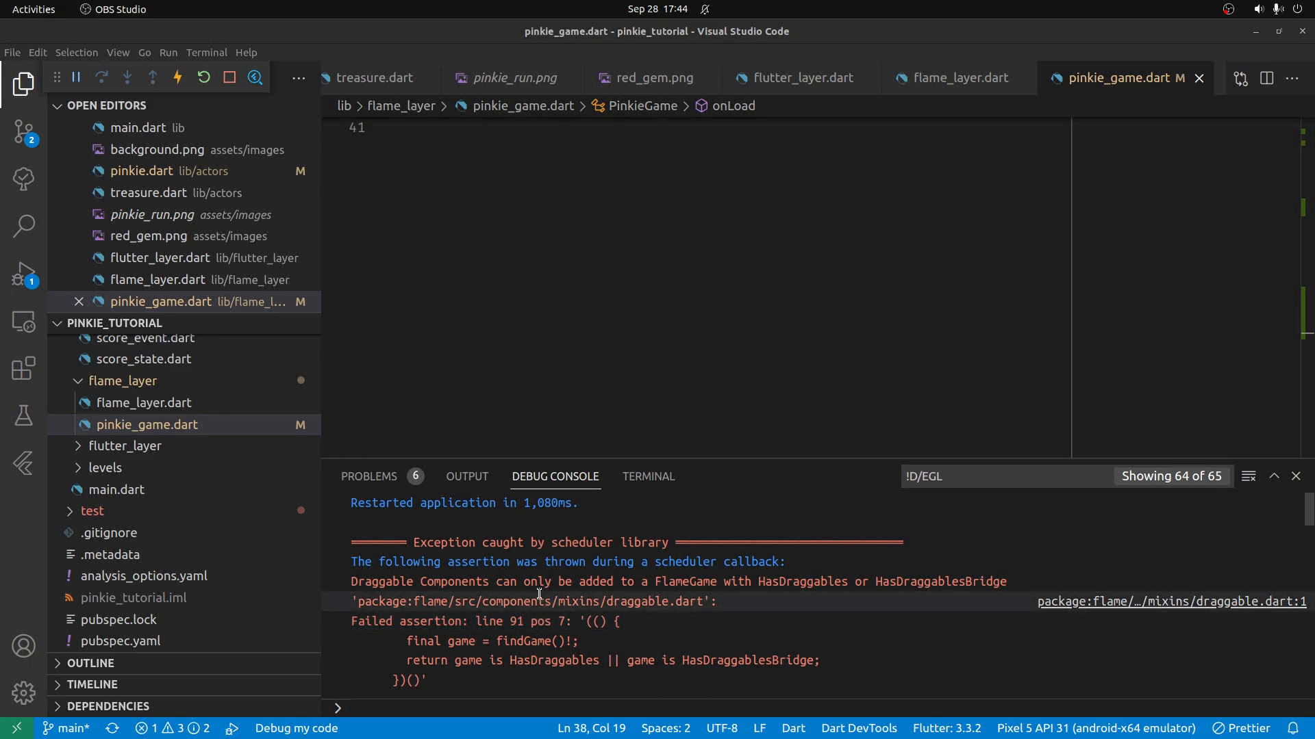
mouse_move(776, 578)
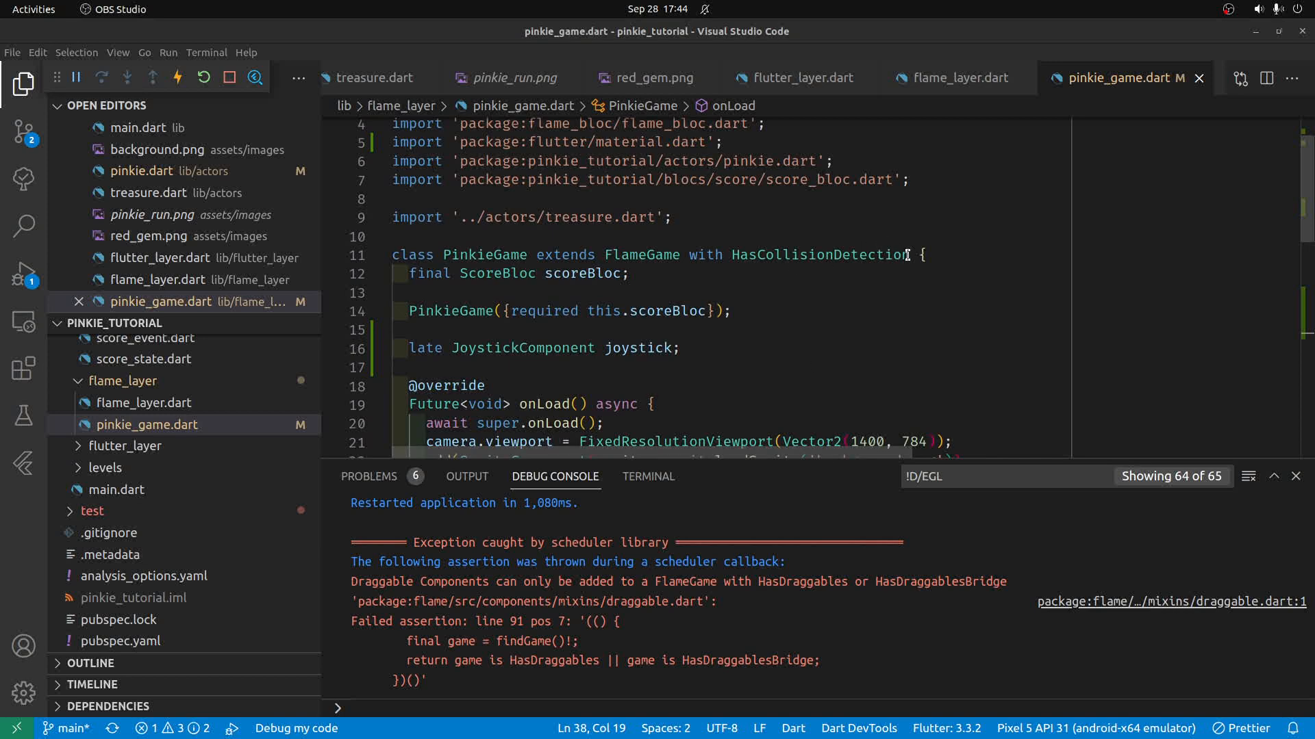
Step: Mix HasDraggables into PinkieGame, then switch to lib/actors/pinkie.dart
type(",")
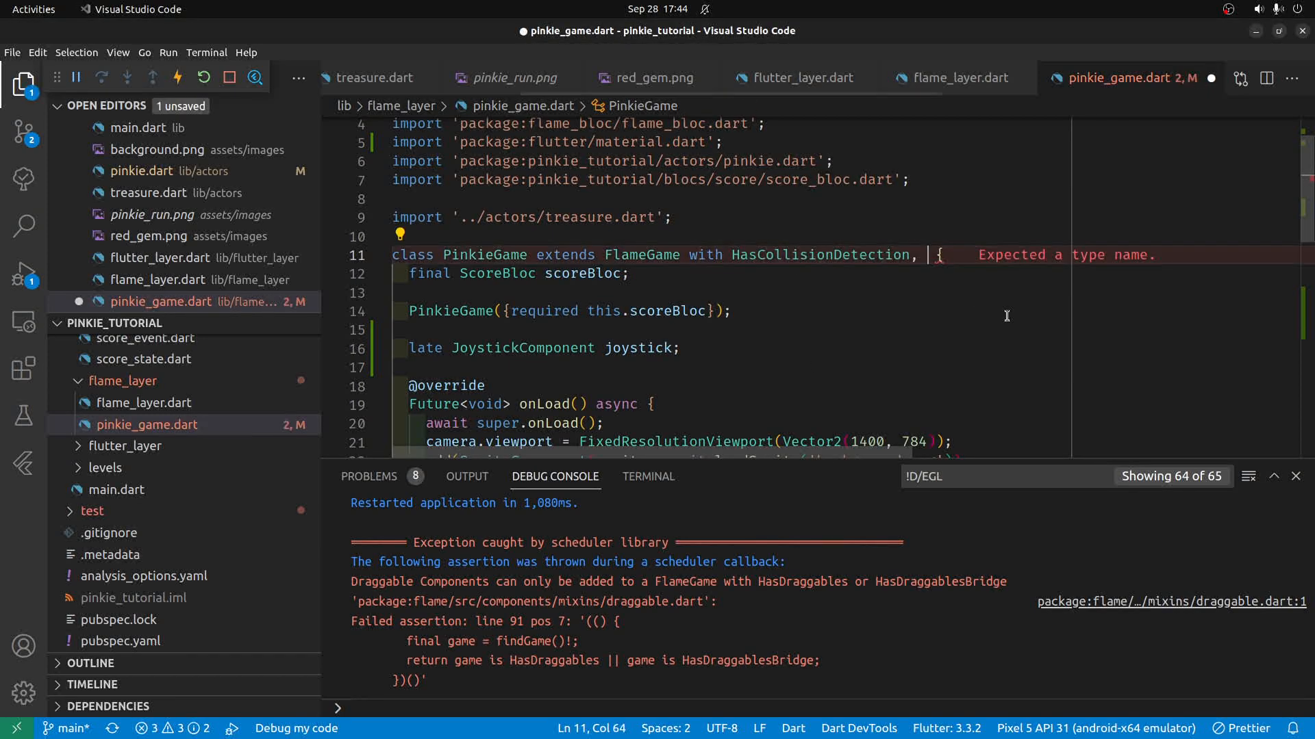
type("Has")
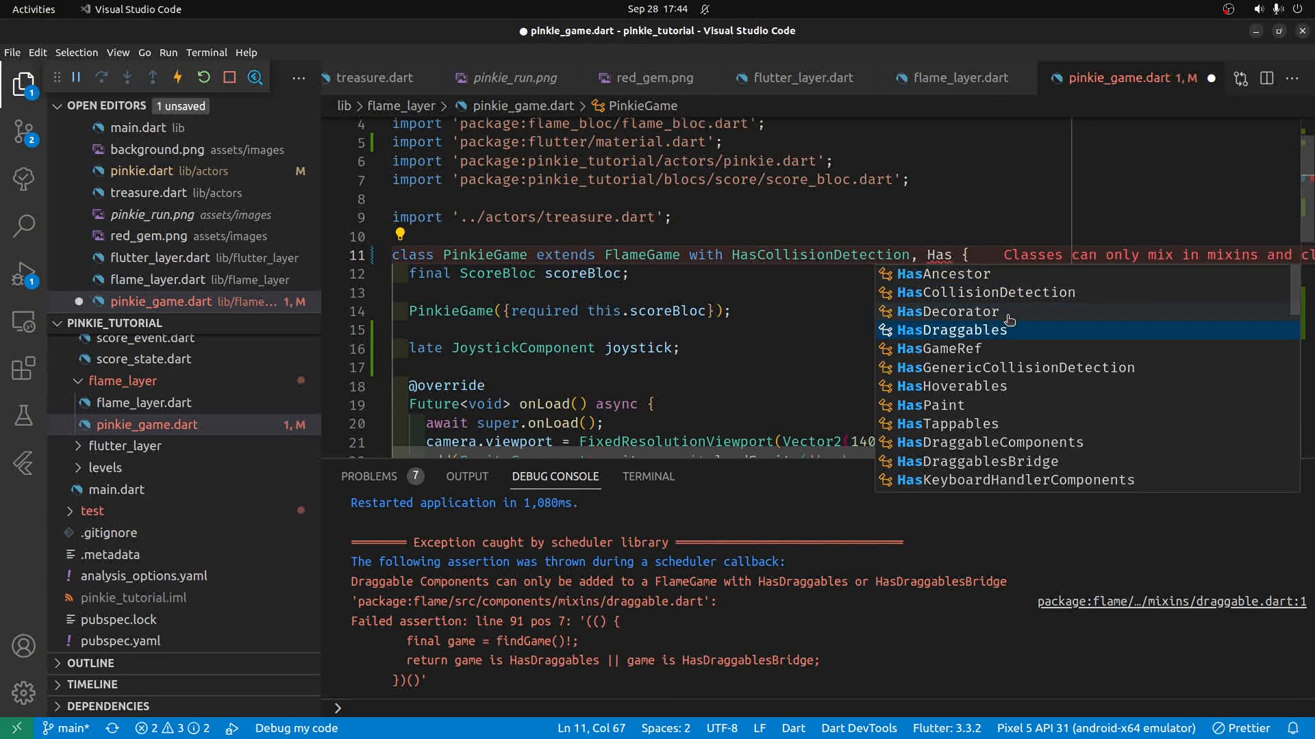
left_click(952, 330)
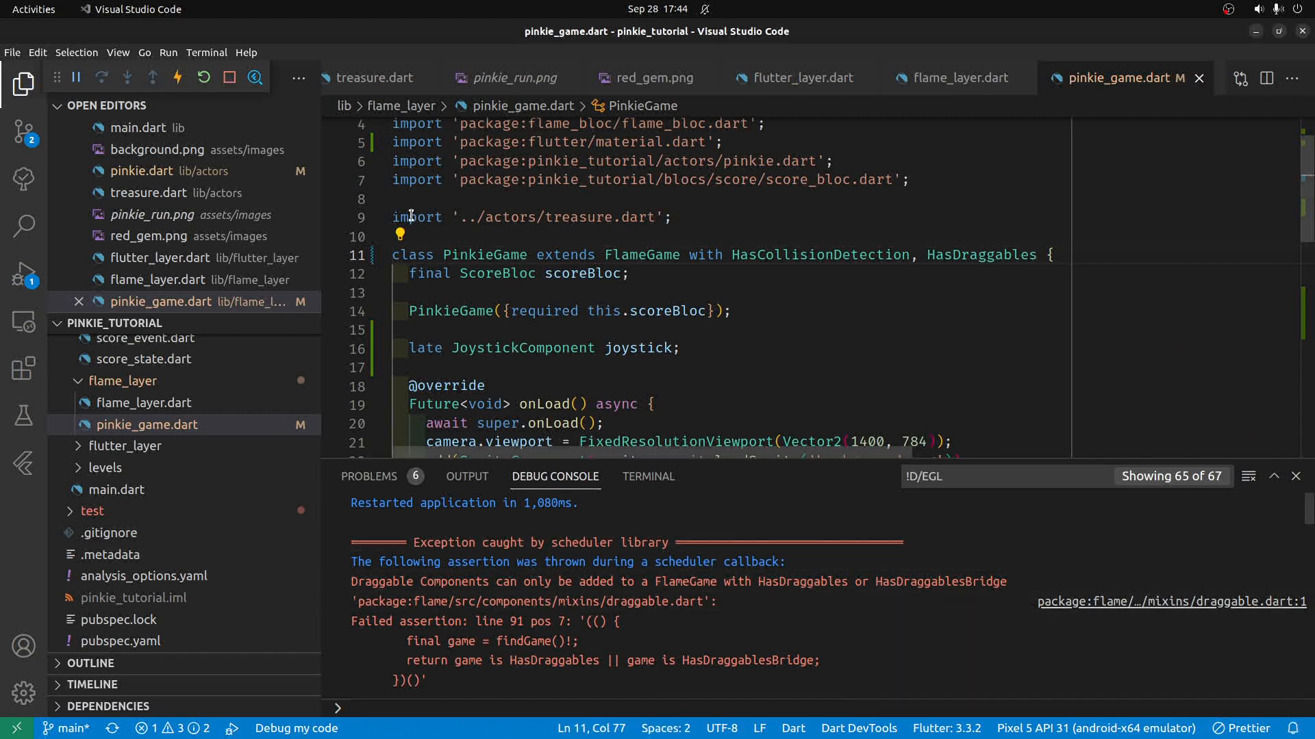
left_click(178, 77)
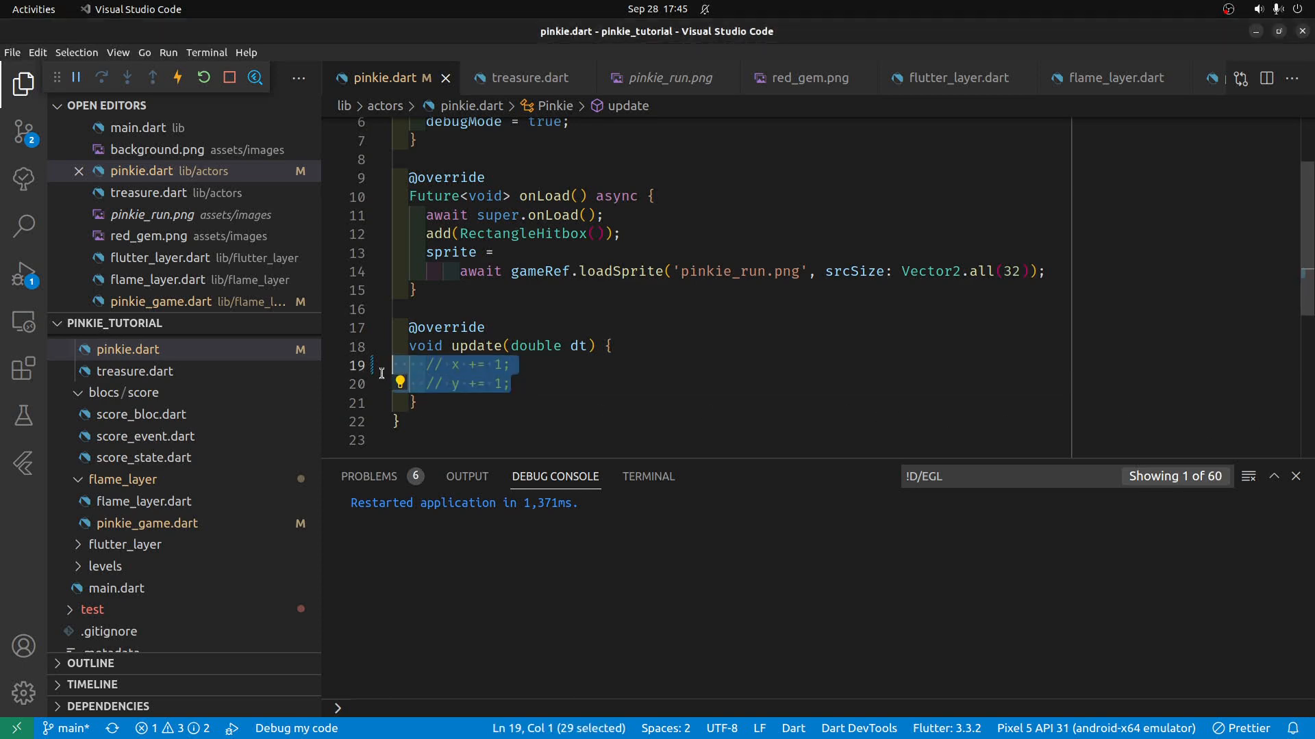
Step: Delete the commented increments and write position.add(gameRef.) in Pinkie's update
key("Delete")
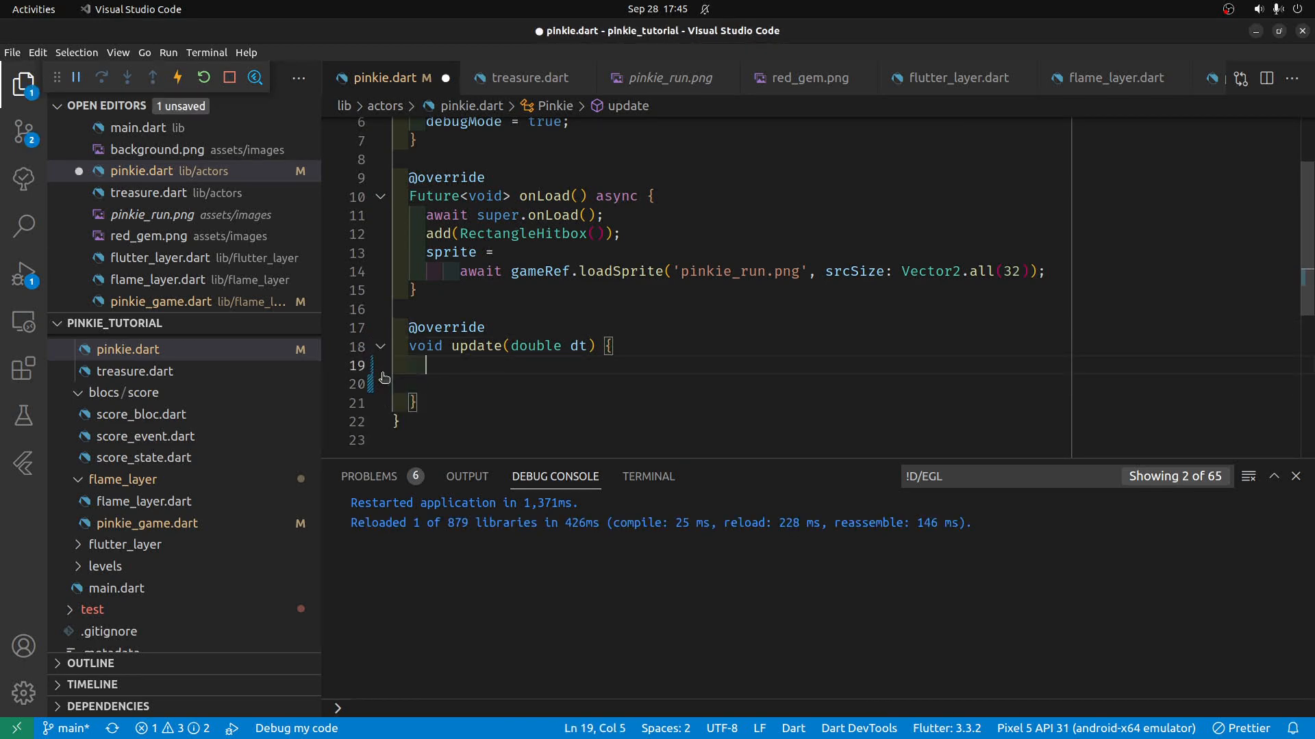
type("position.")
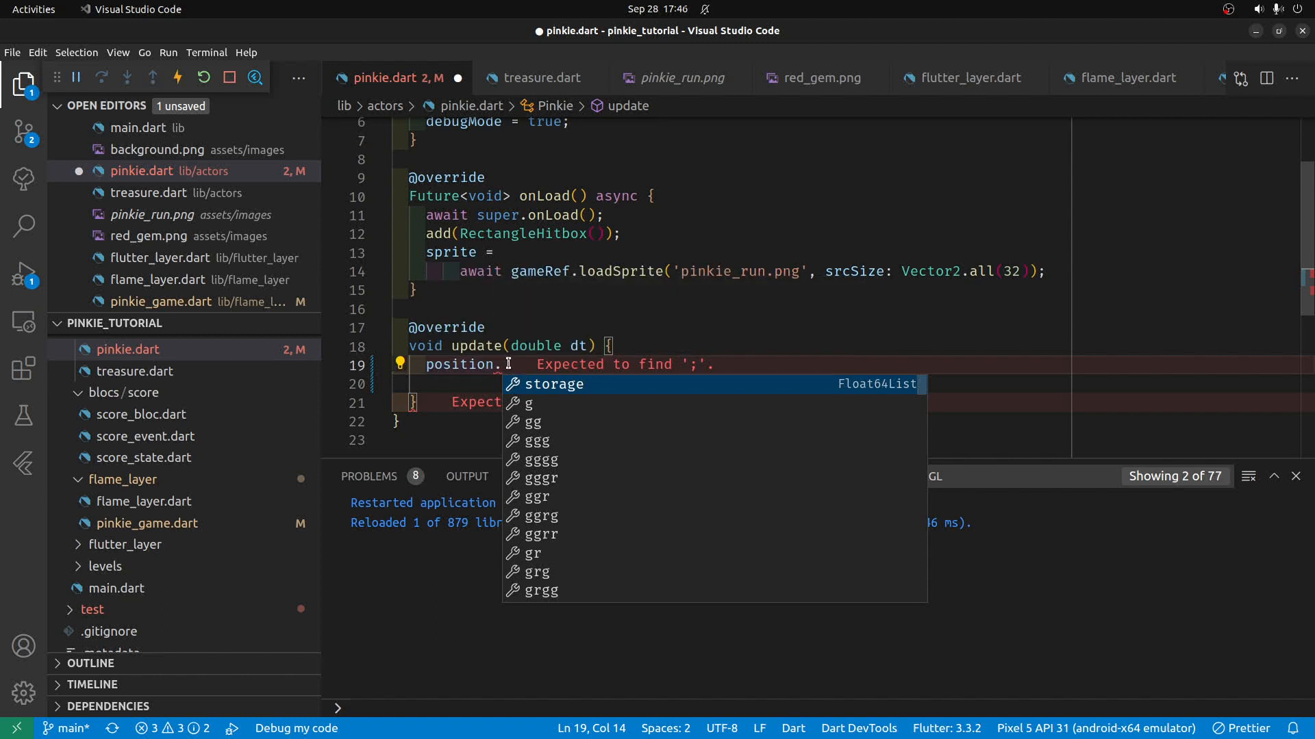
mouse_move(506, 361)
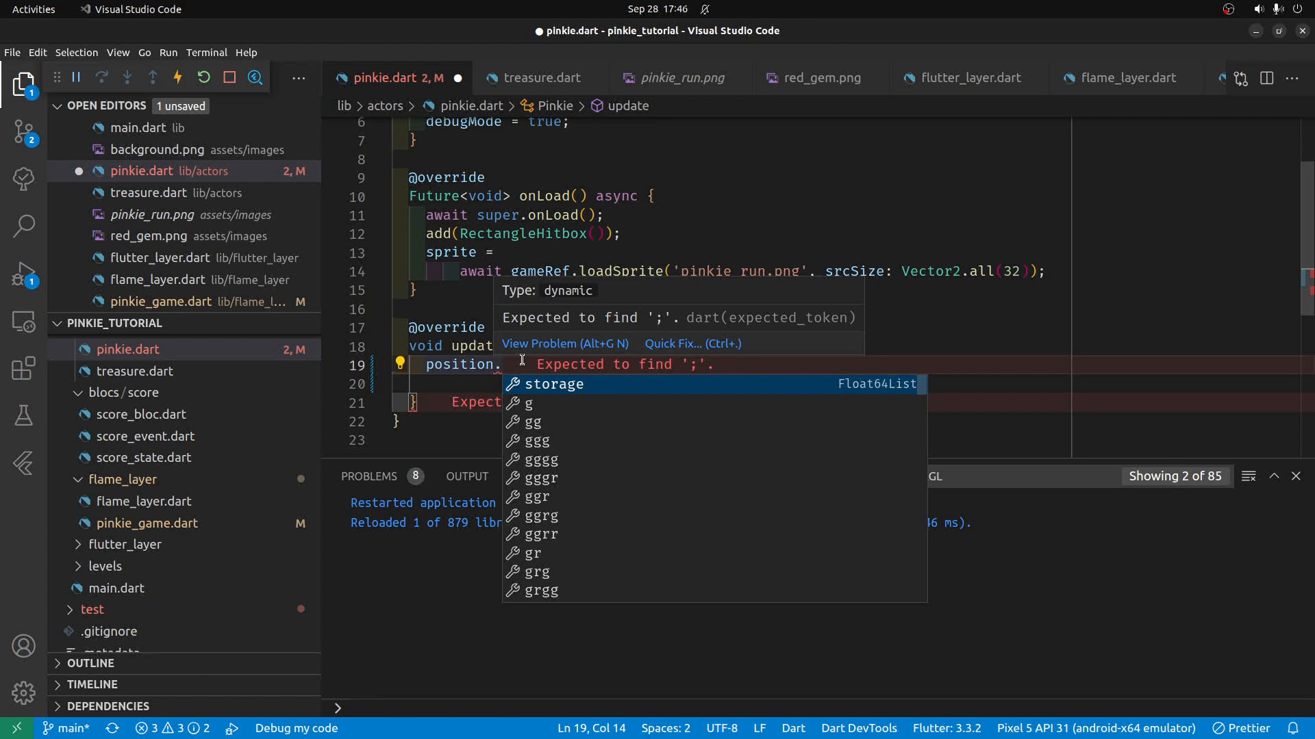
type("add()")
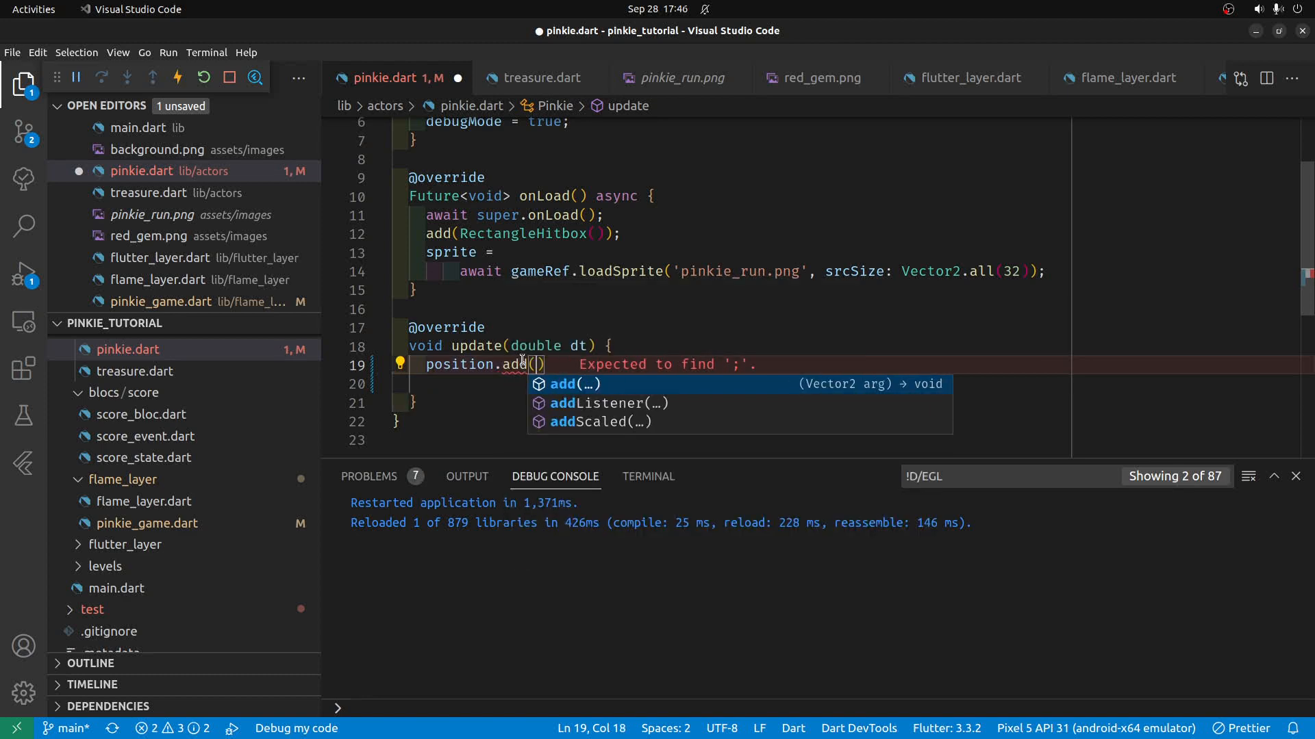
type("jo")
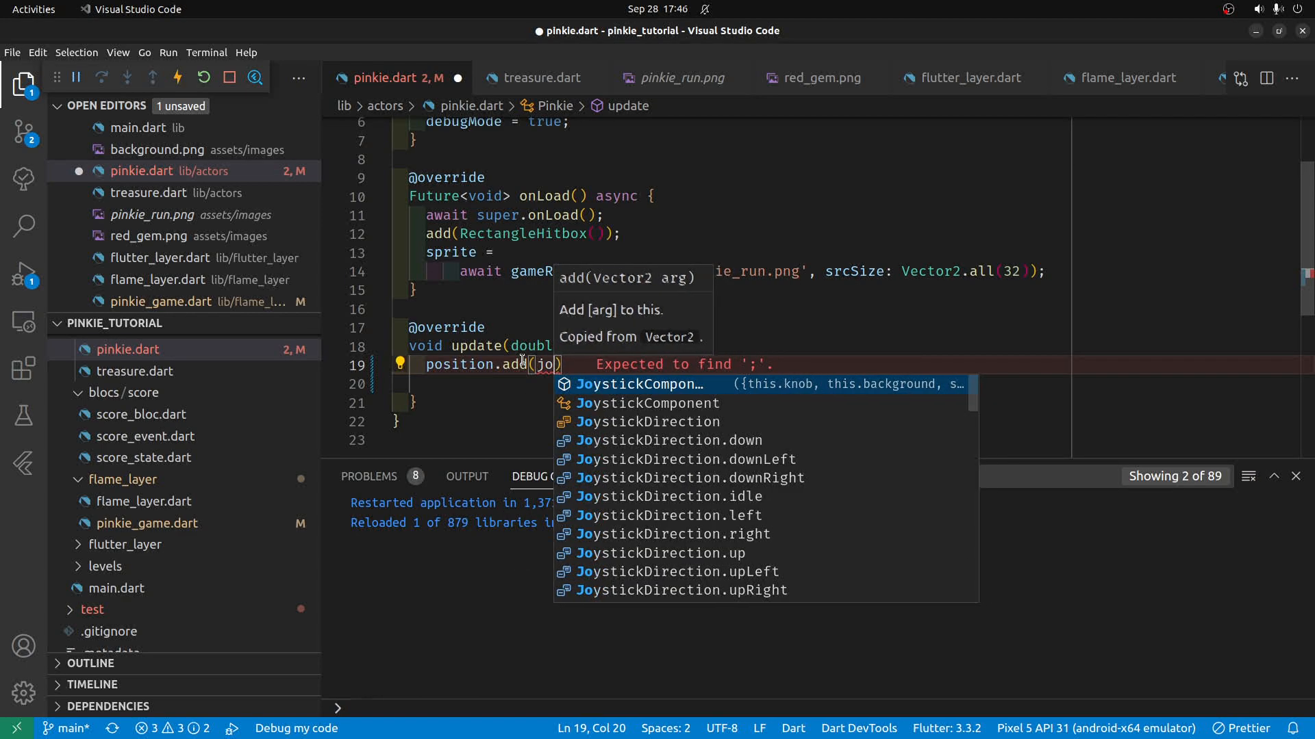
type("gameRef.")
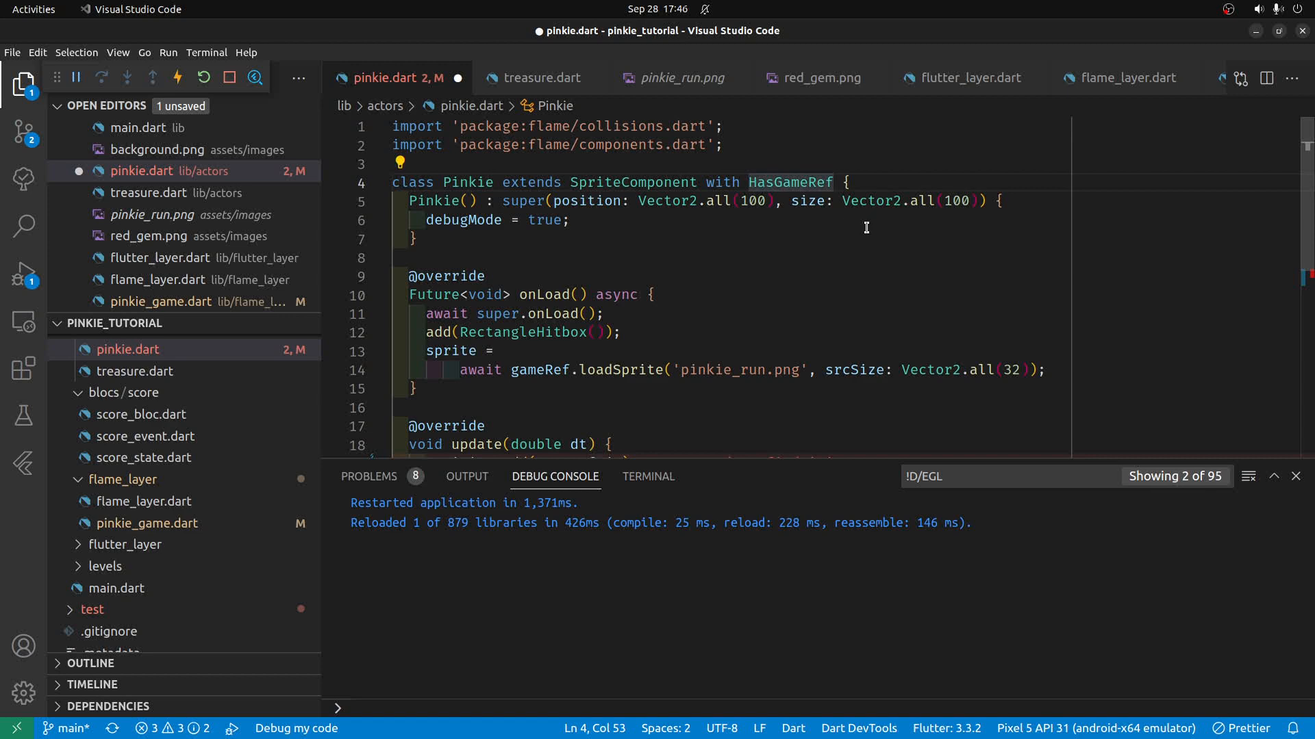
Step: Parameterise the mixin as HasGameRef<PinkieGame> and accept the PinkieGame import
type("<")
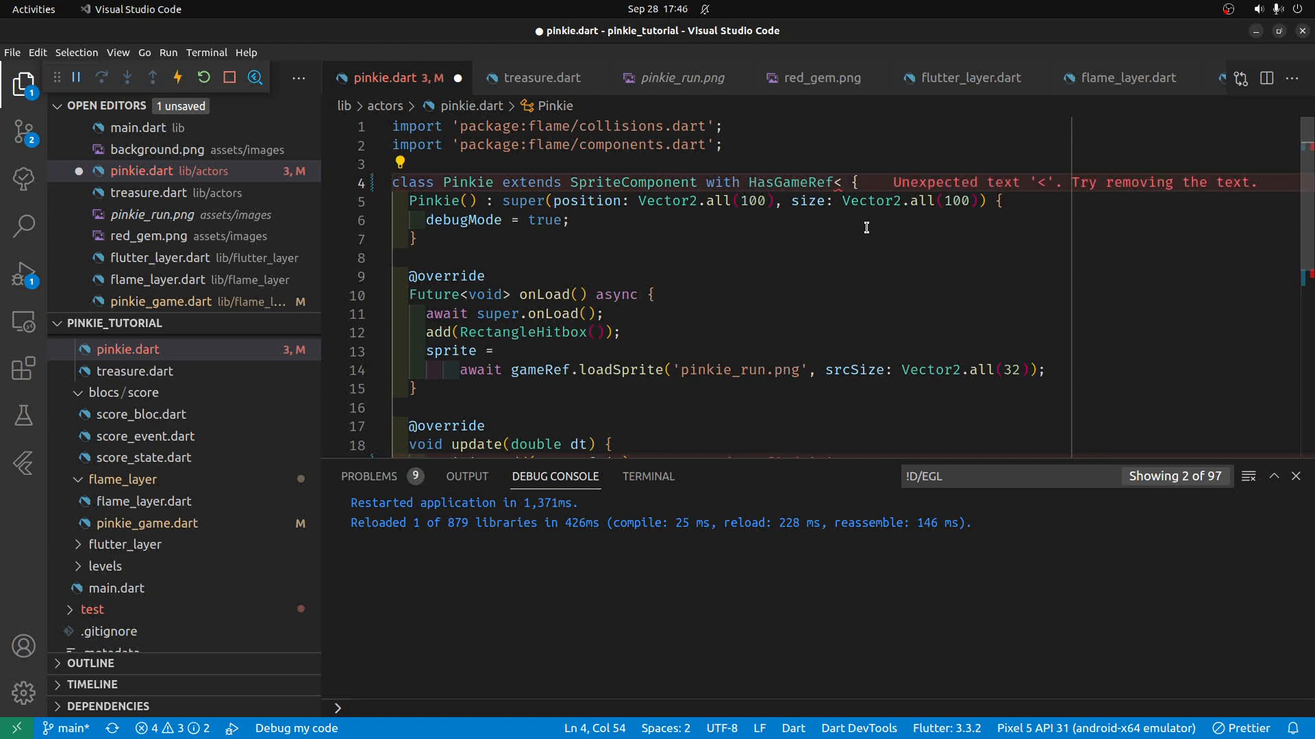
type("Pink")
type("position.add(gameRef.jo)")
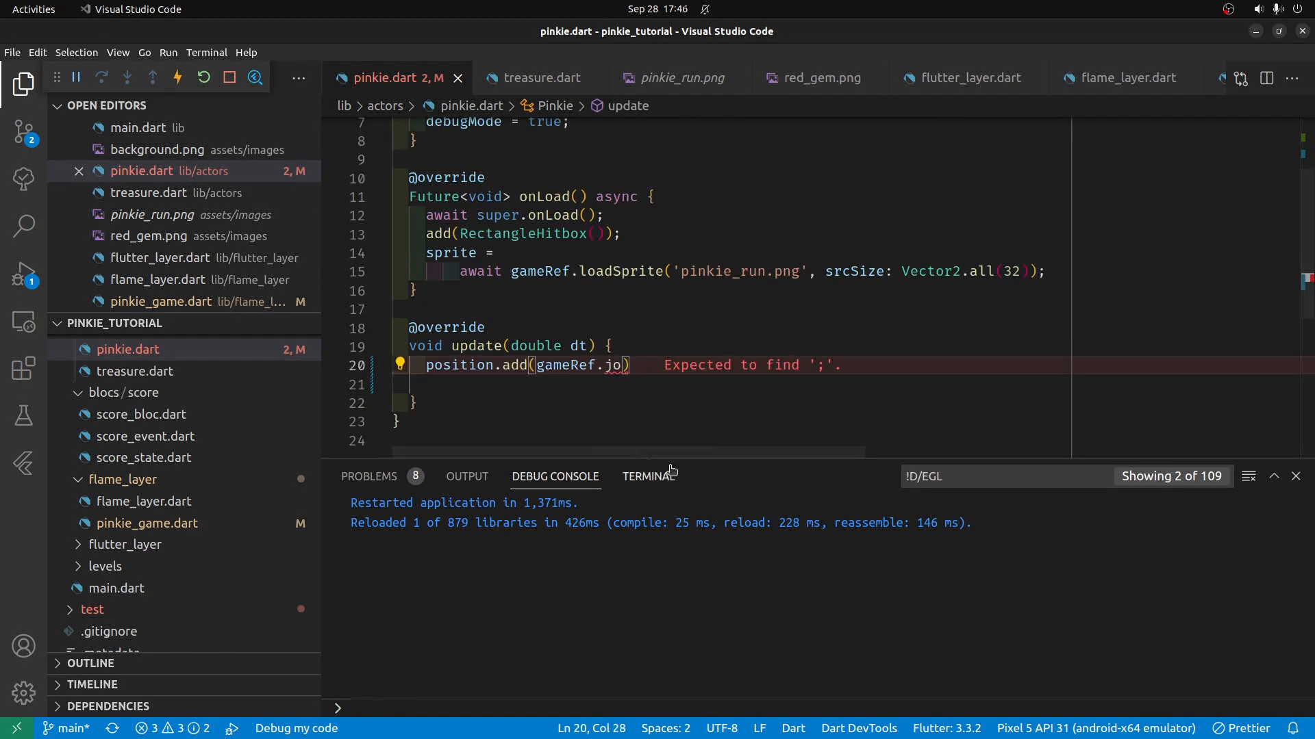
mouse_move(671, 471)
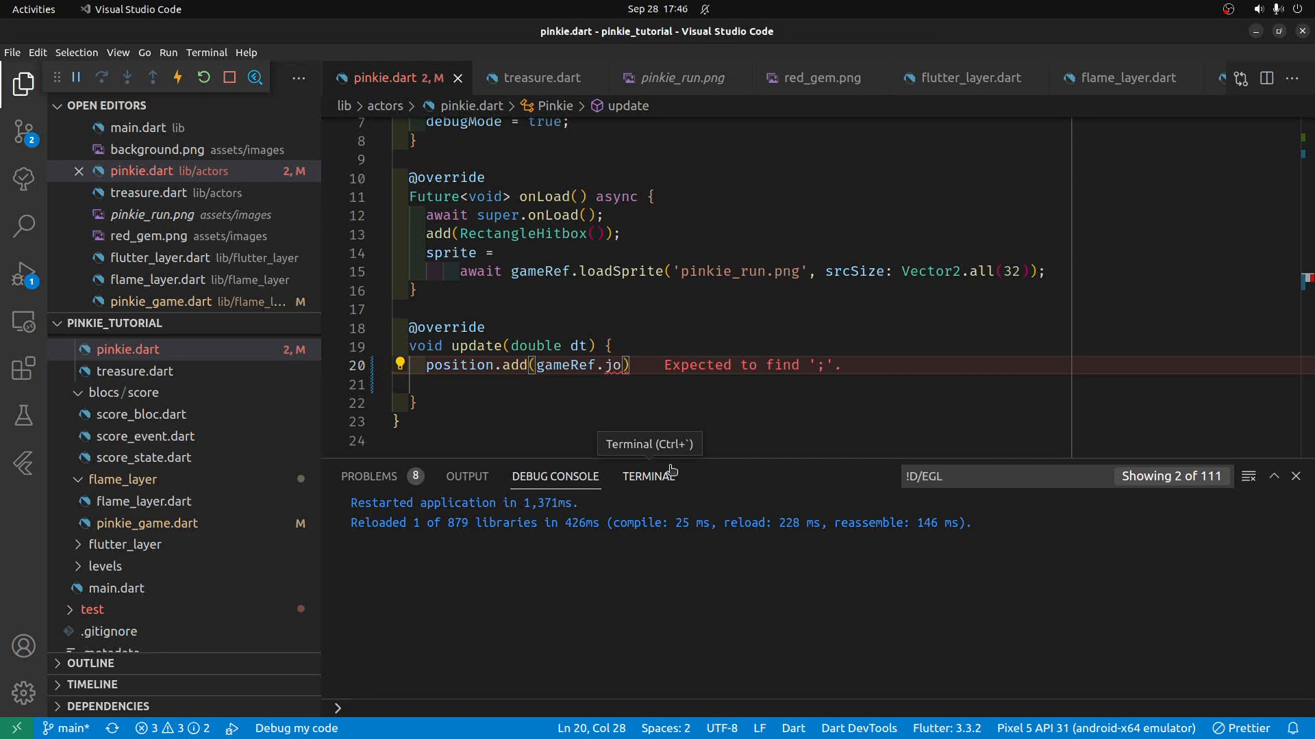
Step: Complete the call as position.add(gameRef.joystick.delta); and save to hot reload
type("ystick")
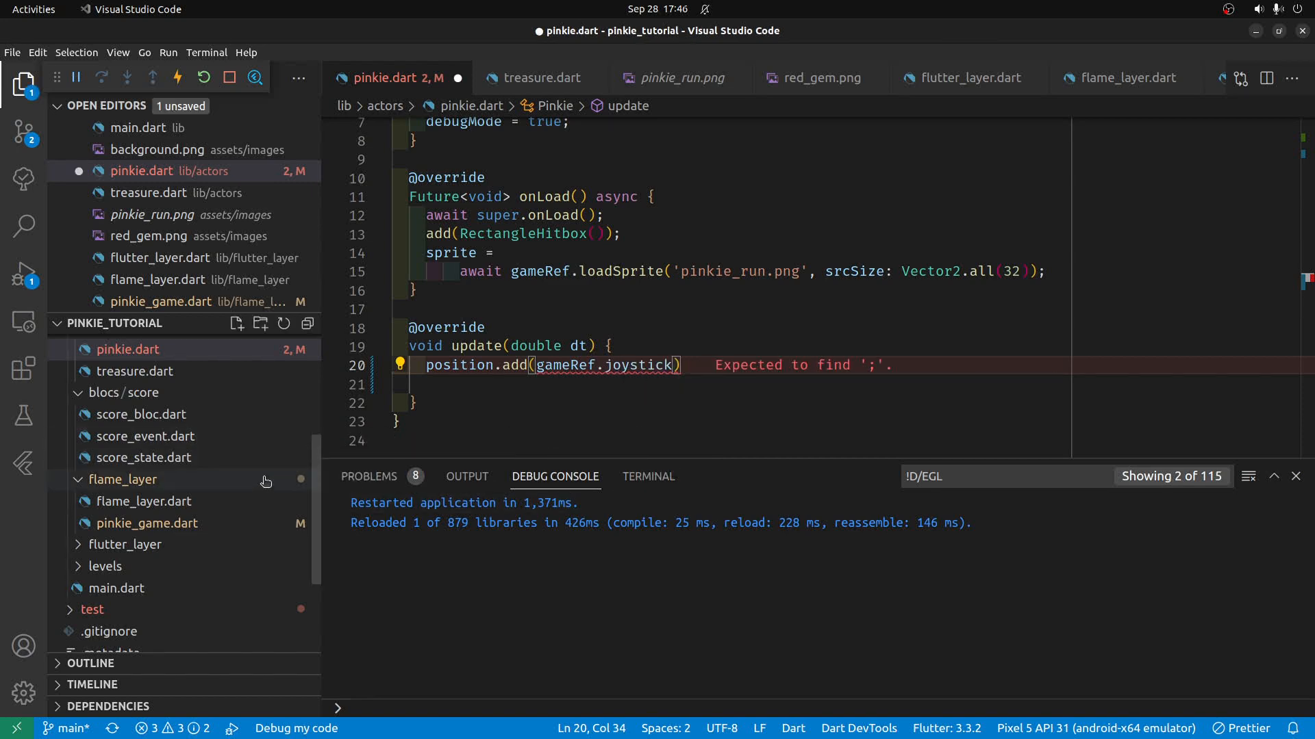
left_click(146, 523)
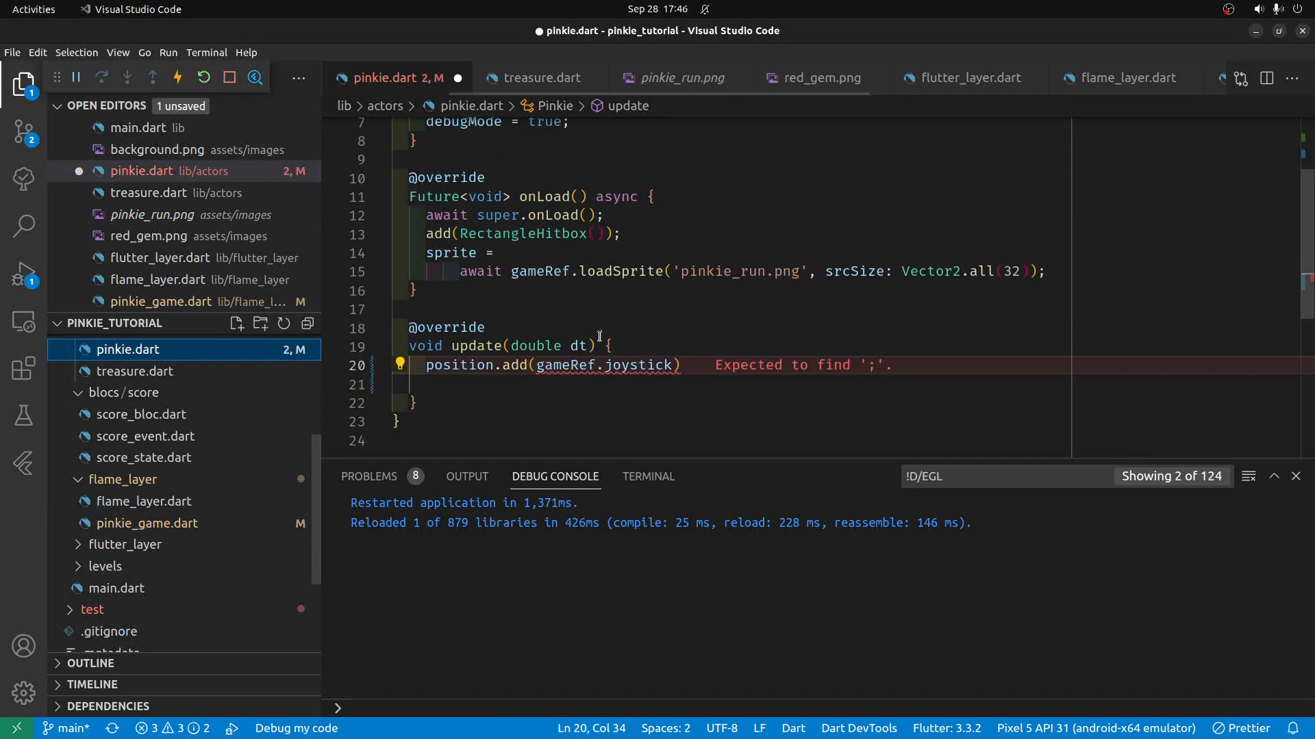
double_click(635, 364)
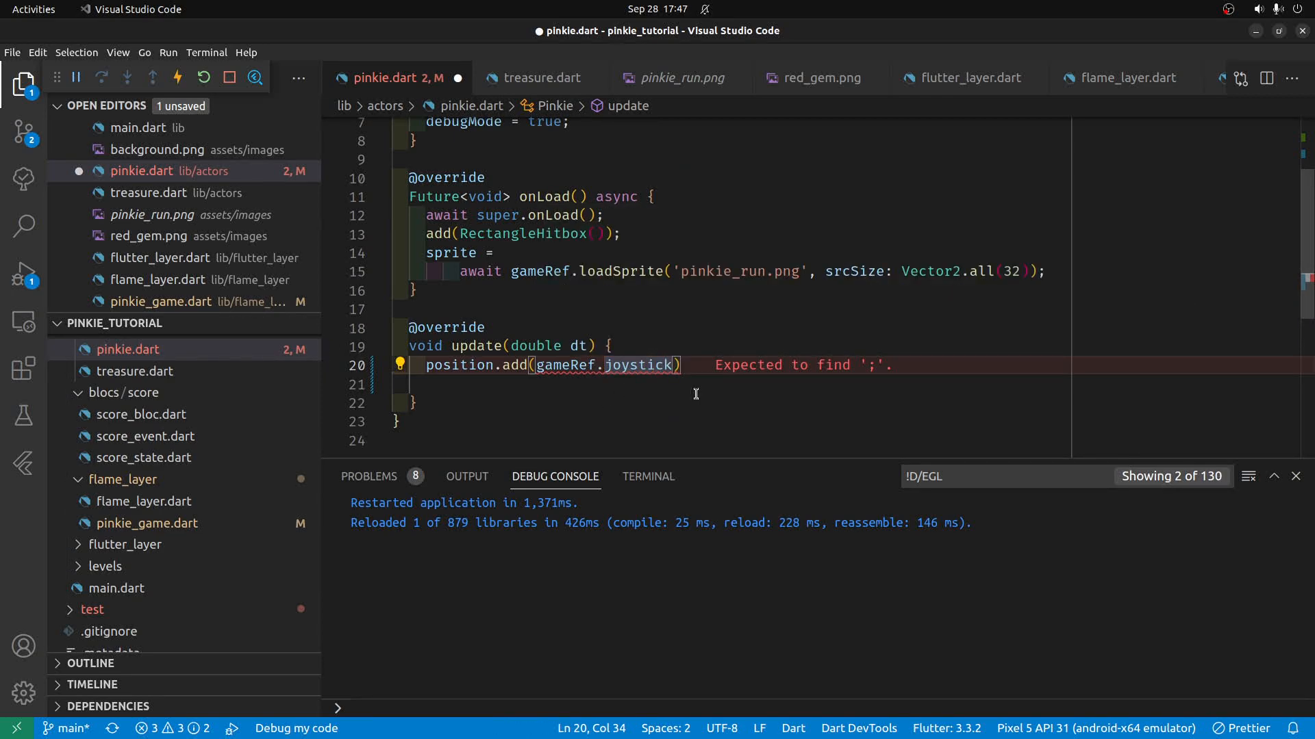
type(".delta")
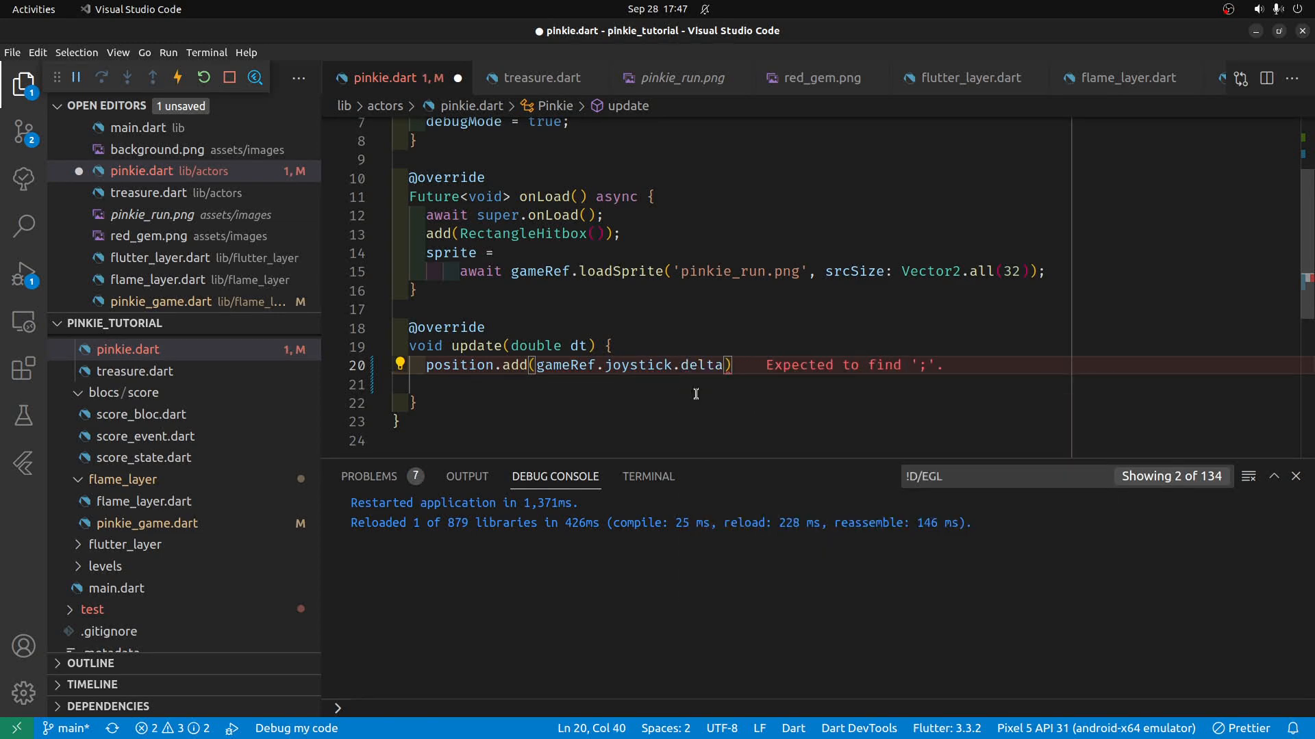
type(";")
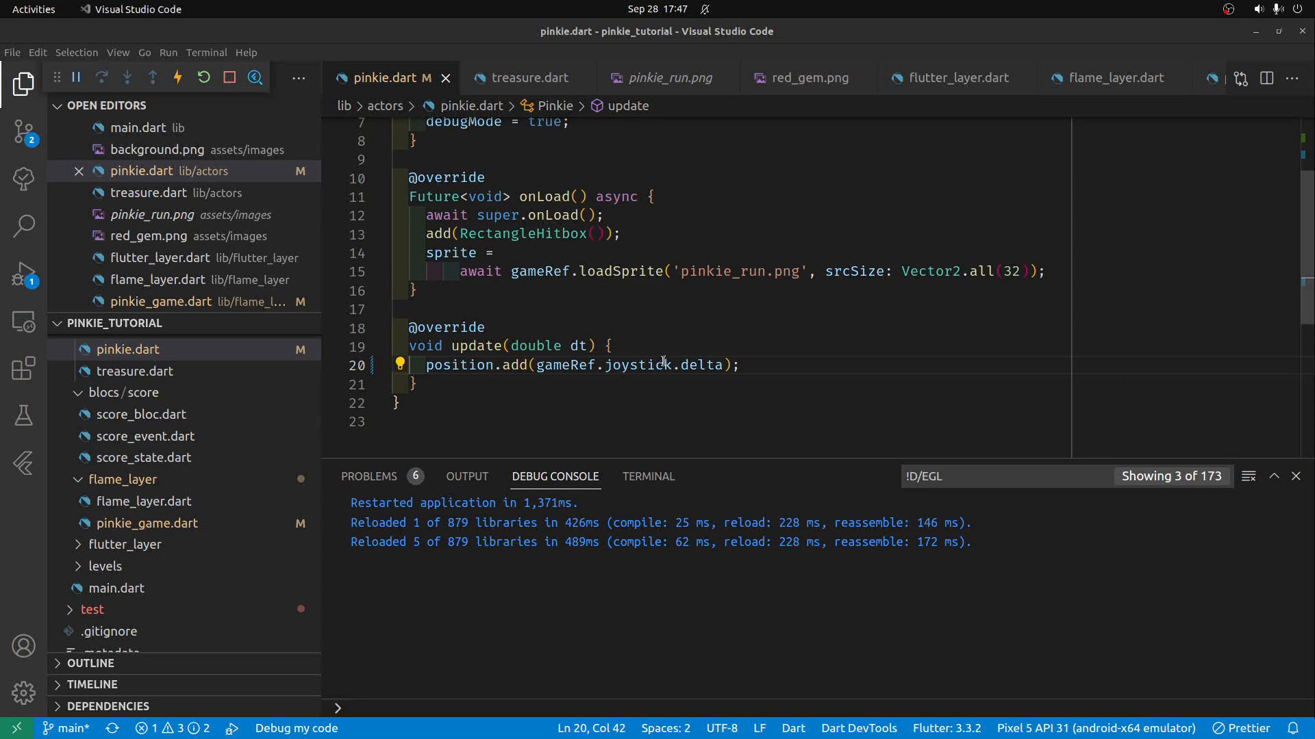
mouse_move(707, 365)
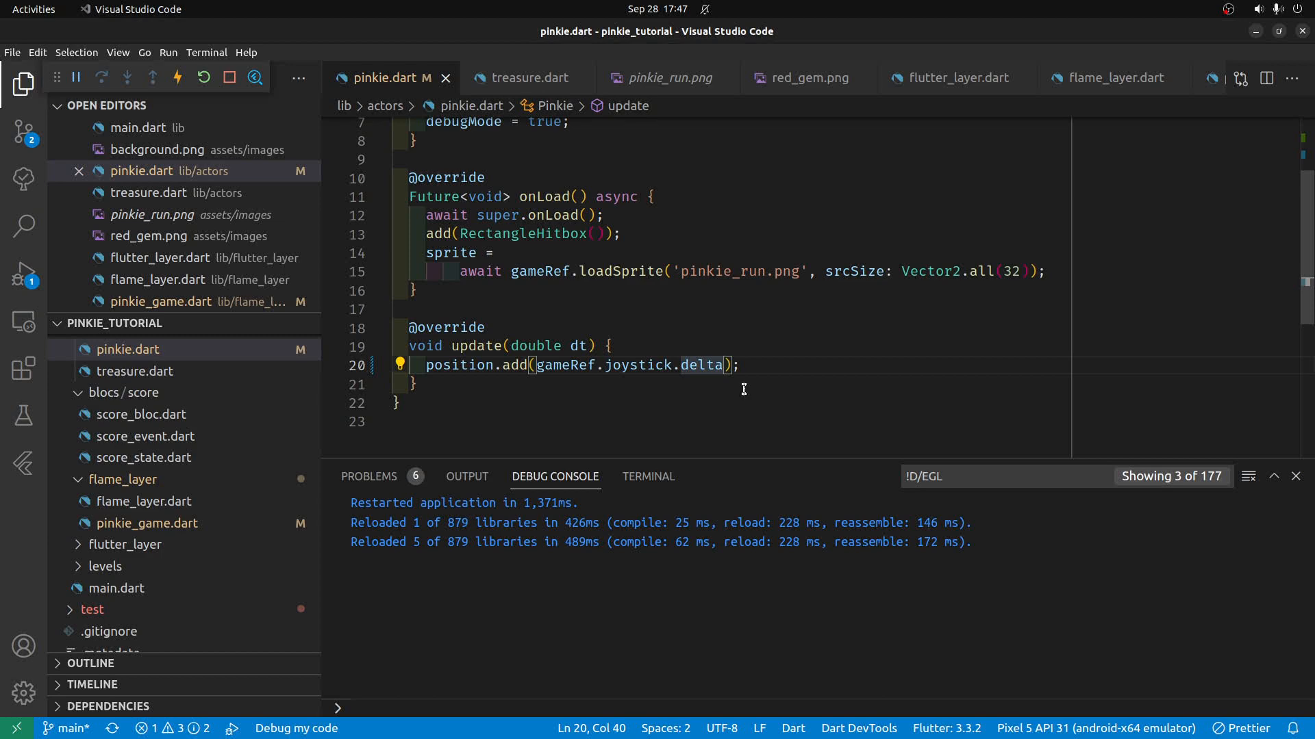
left_click(205, 77)
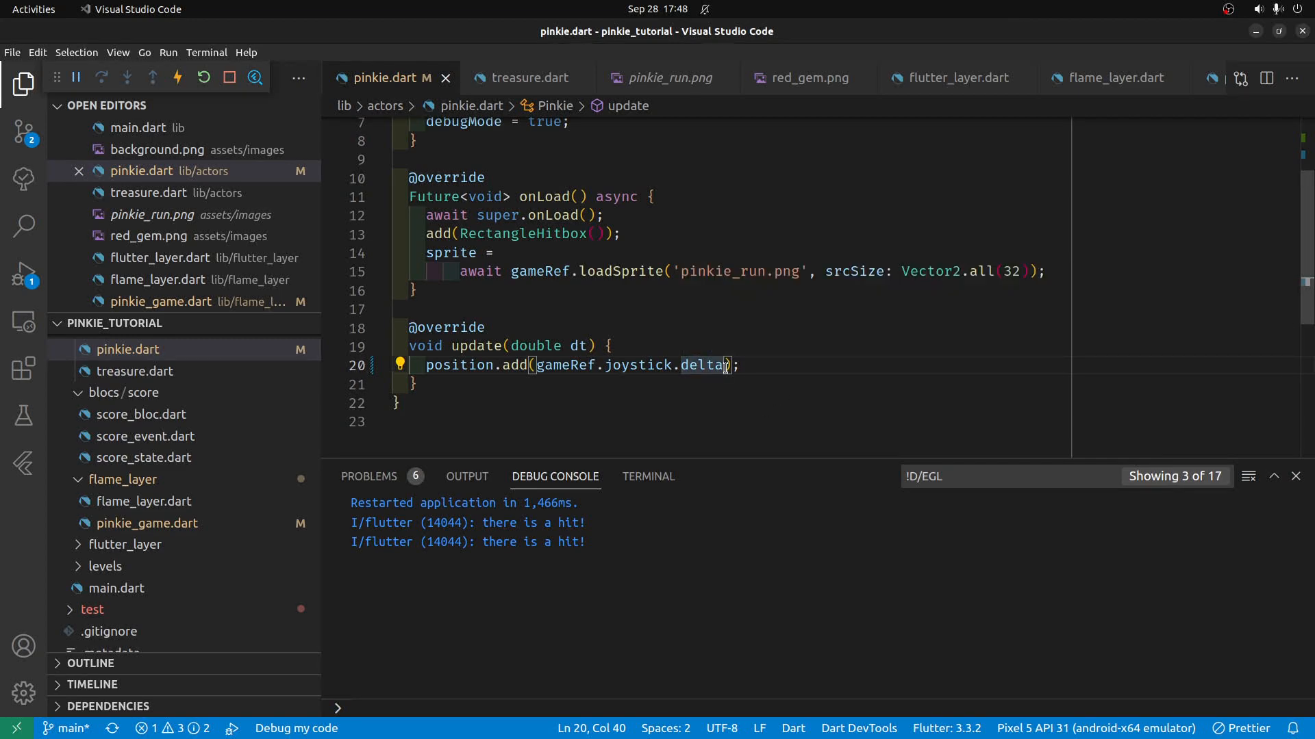
Step: Multiply the joystick delta by 10 and dt in update(), removing the stray asterisk, and save
type("* dt")
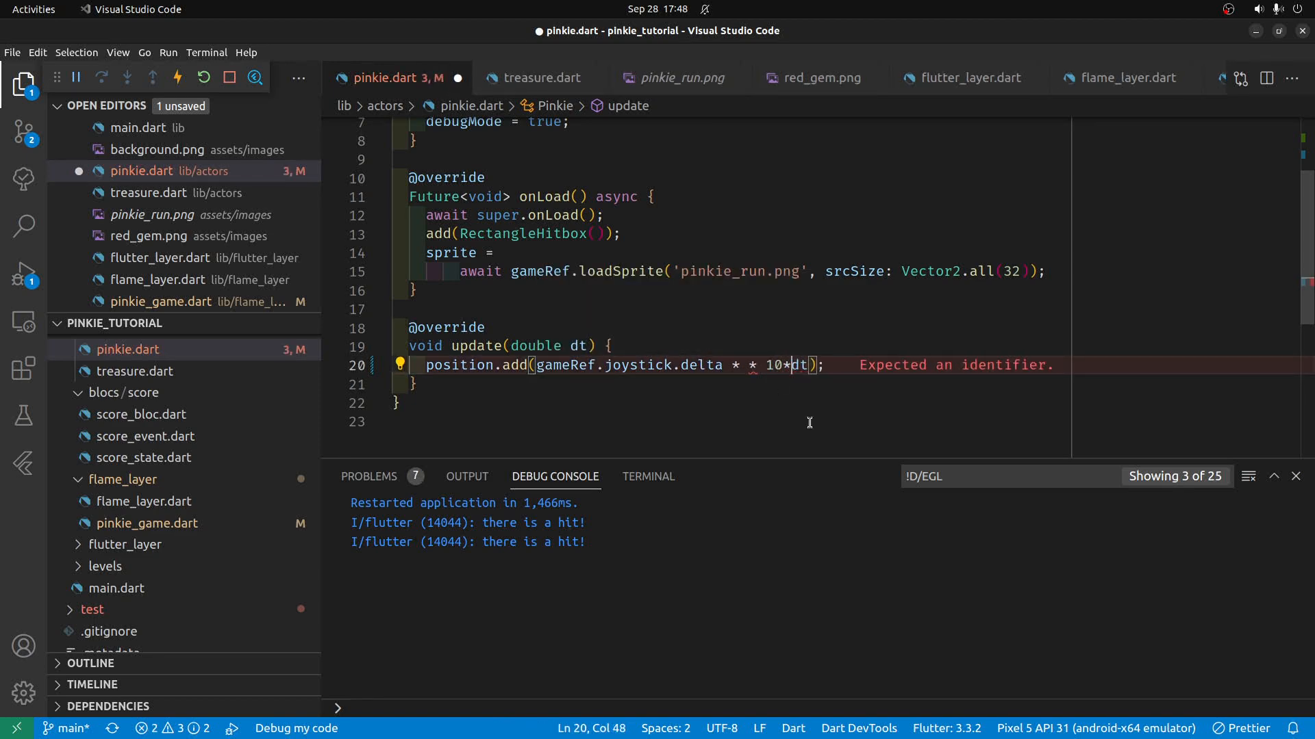
key("BackSpace")
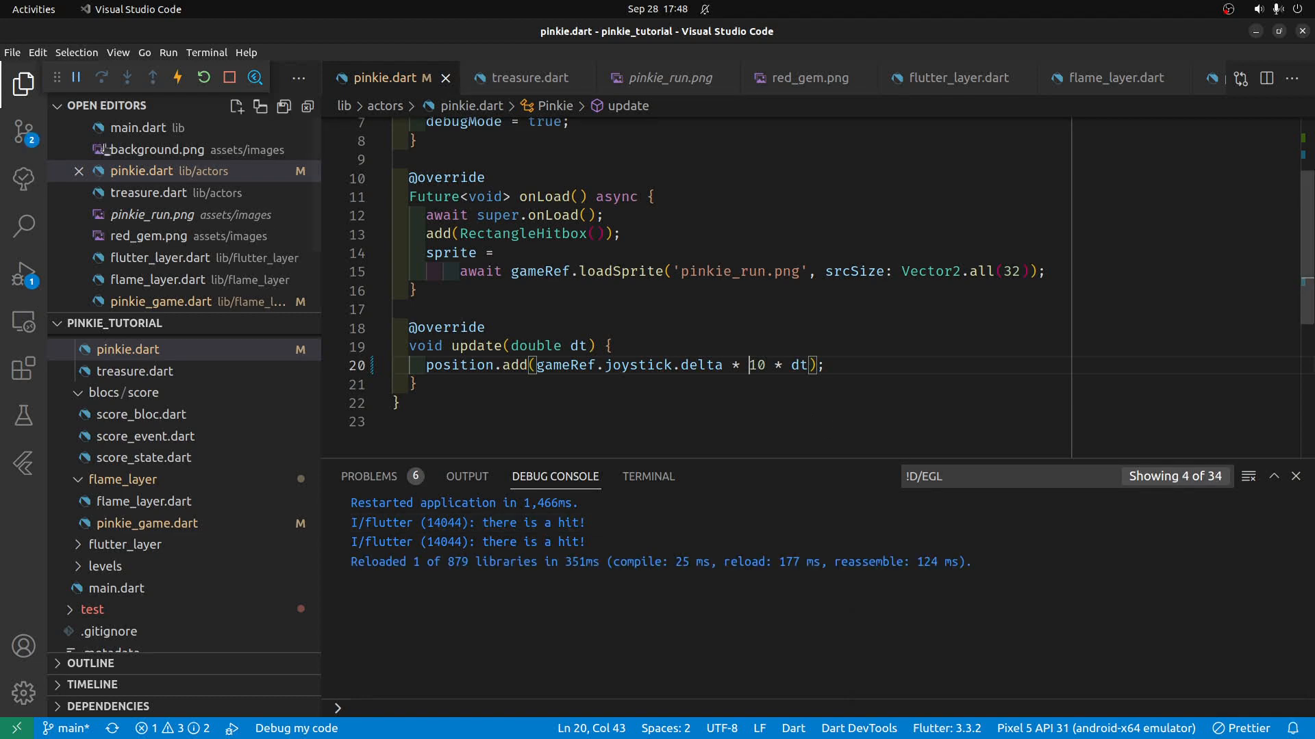
left_click(176, 77)
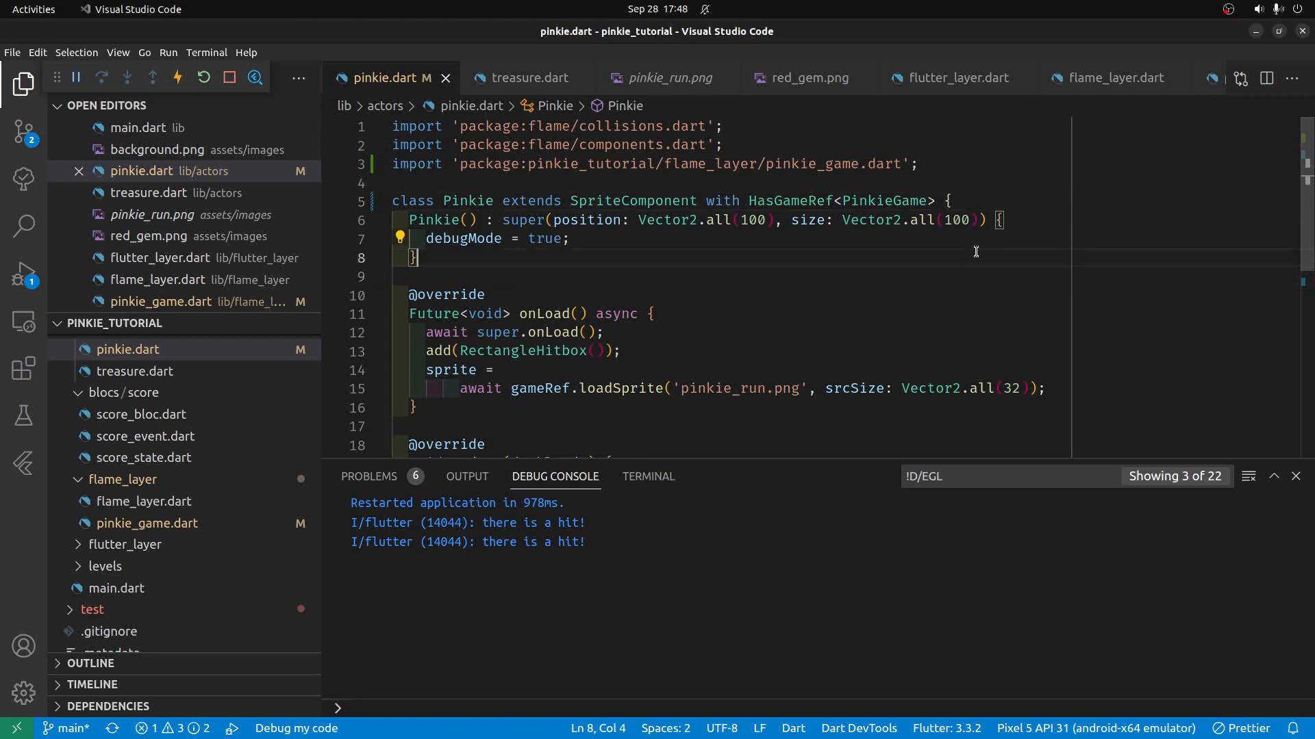
Step: Declare a double speed = 10 field on Pinkie, use speed in the movement line, and save
type("var spee")
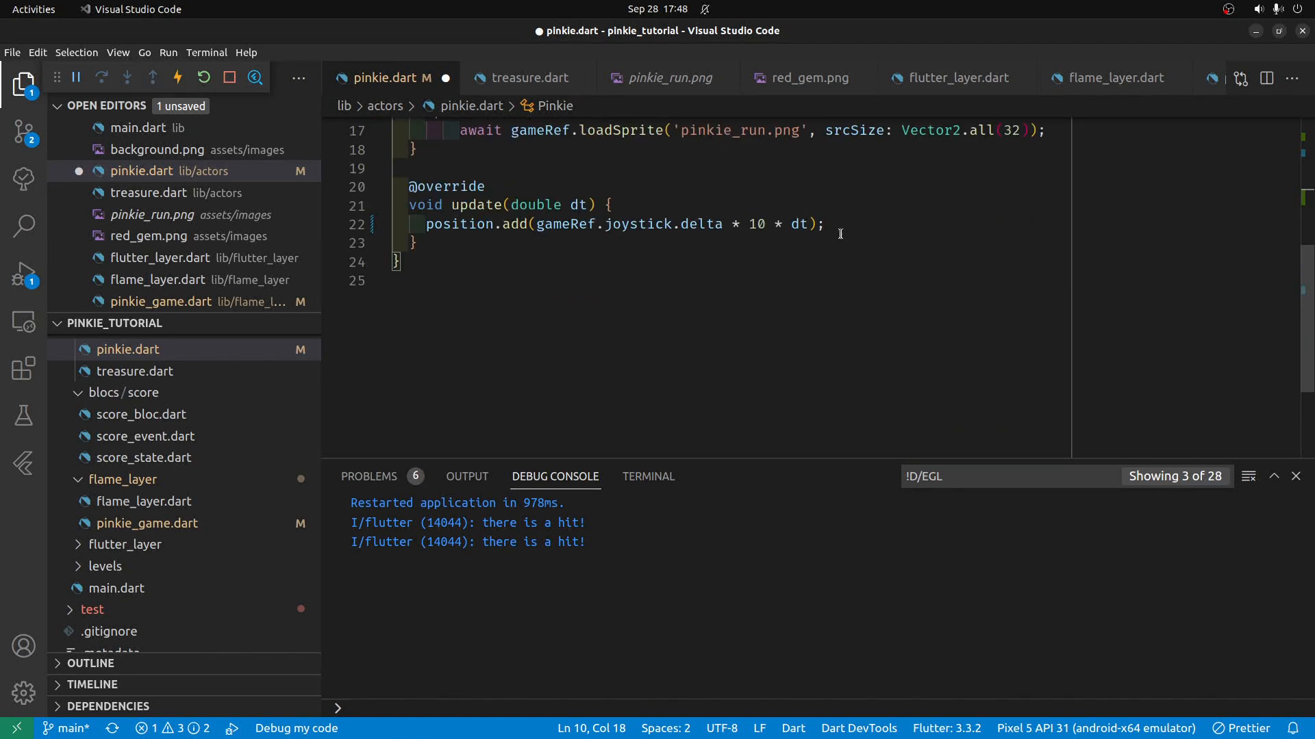
type("speed = 10;")
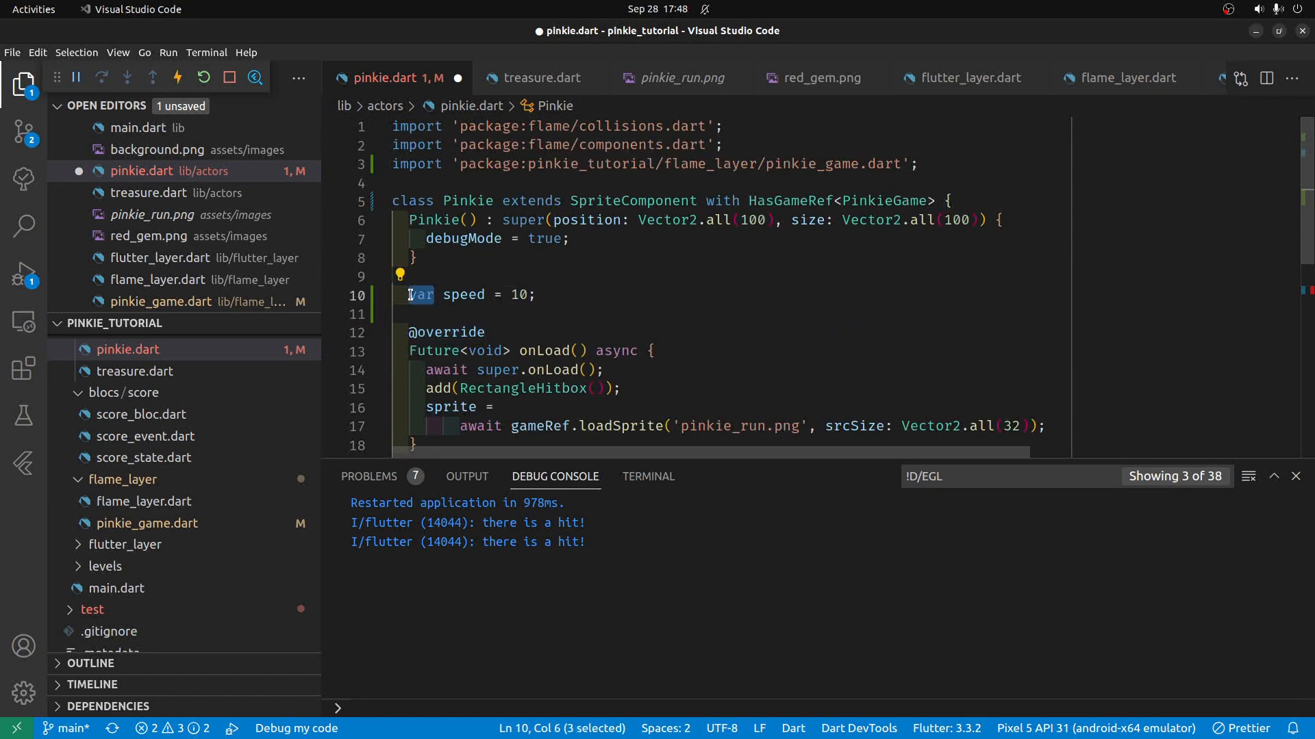
type("Double")
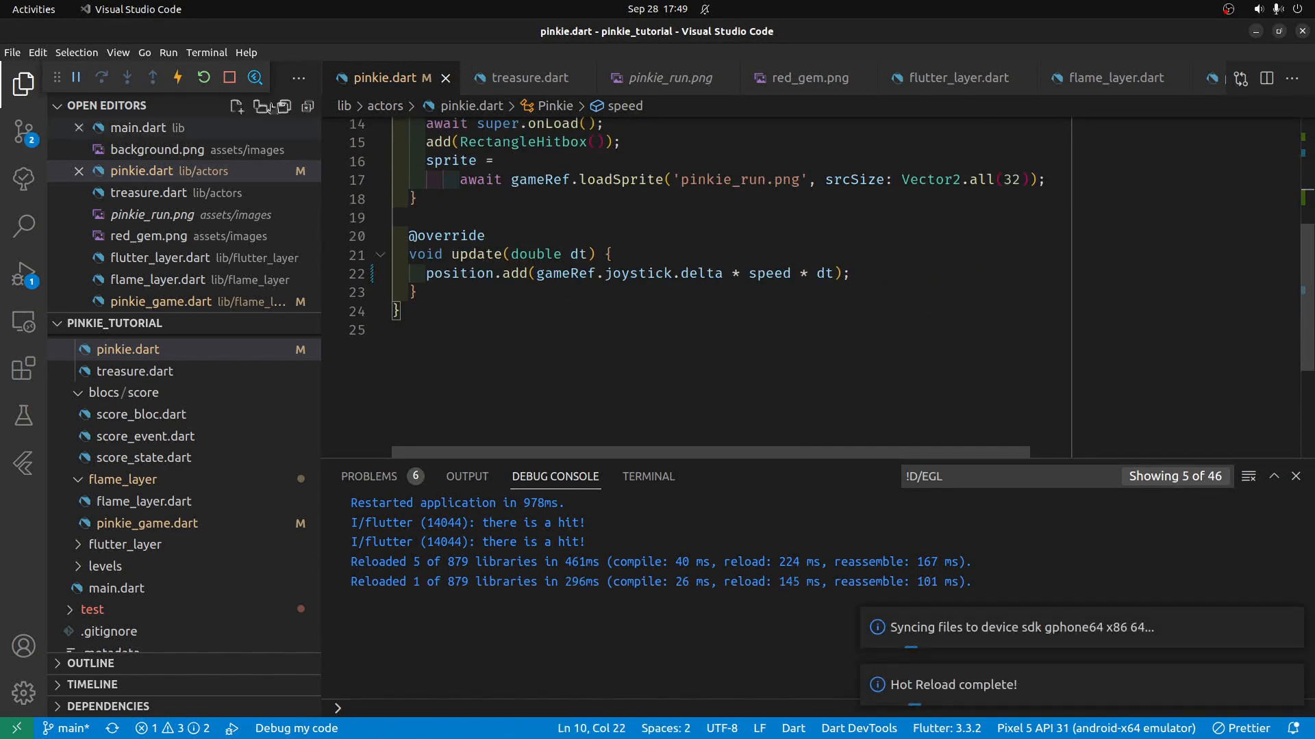
left_click(176, 77)
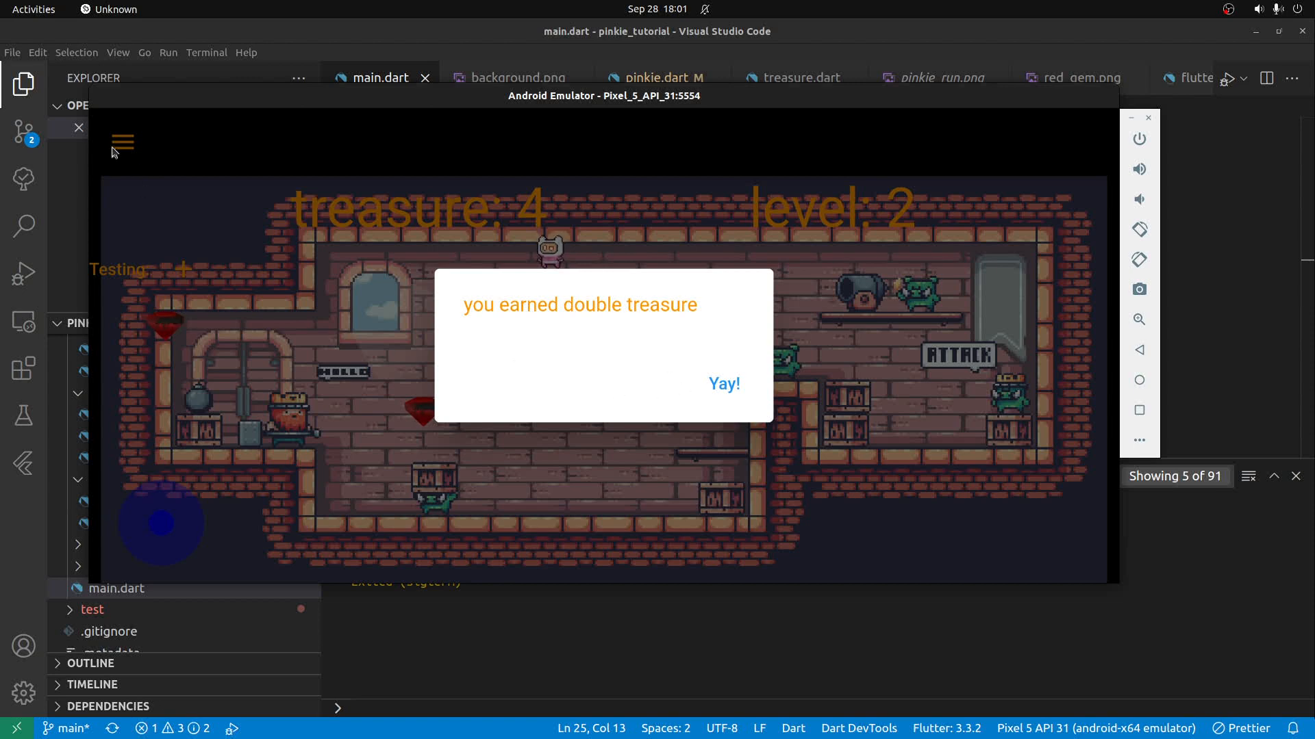
Step: Tap Yay! on the double-treasure dialog to return to the playable level-2 room
left_click(720, 384)
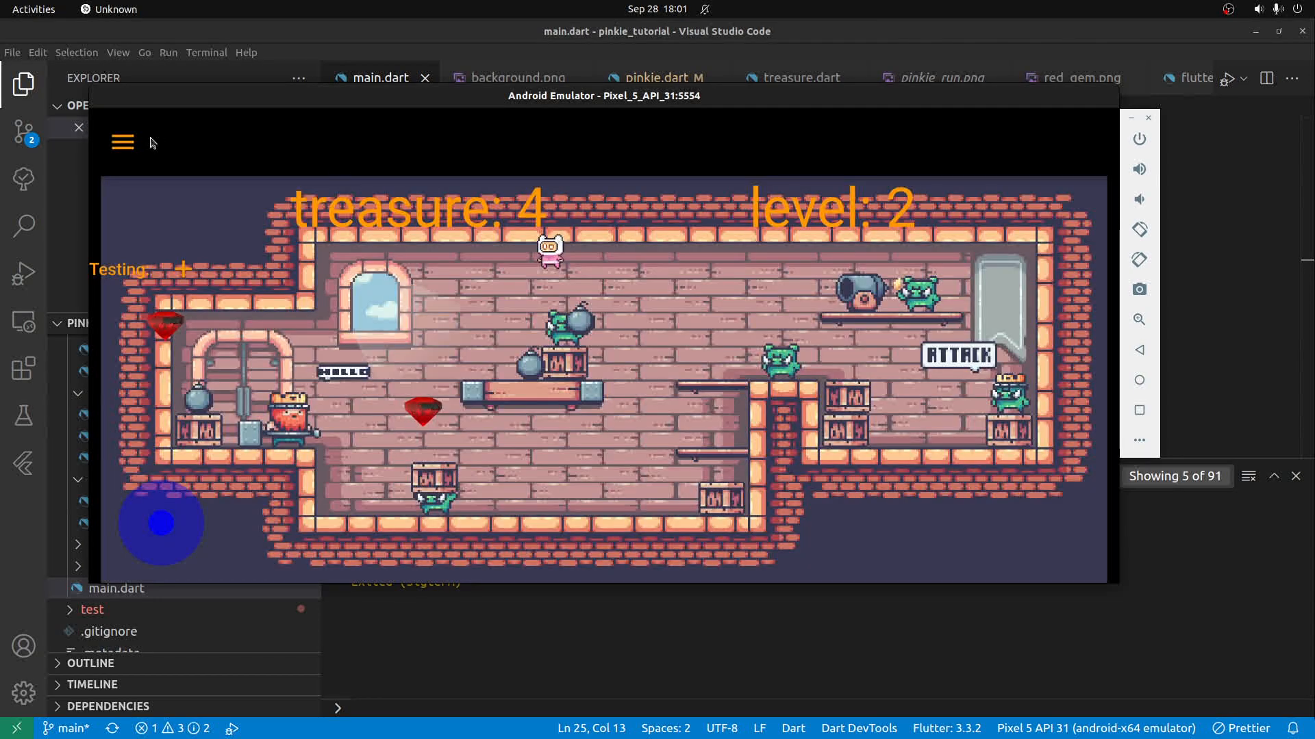